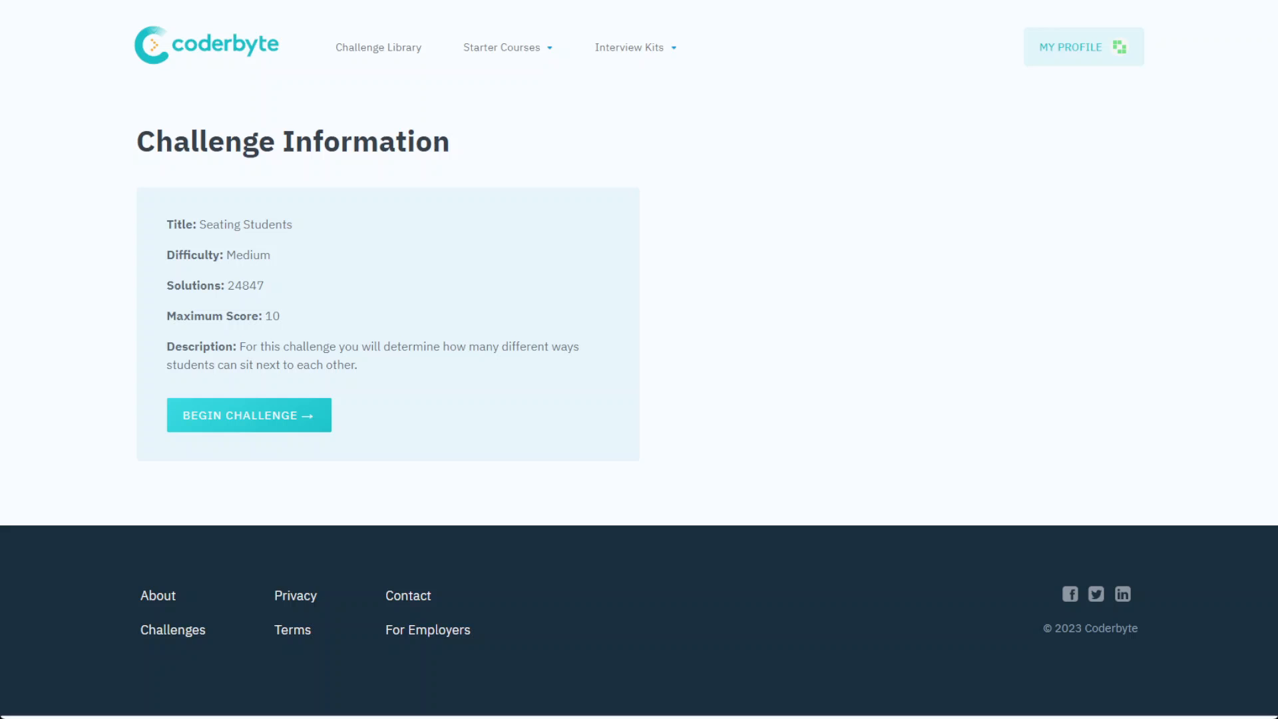
# Step: Skim the Seating Students description, then begin the challenge to reach the JavaScript editor
pyautogui.moveTo(239, 345); pyautogui.dragTo(356, 366)
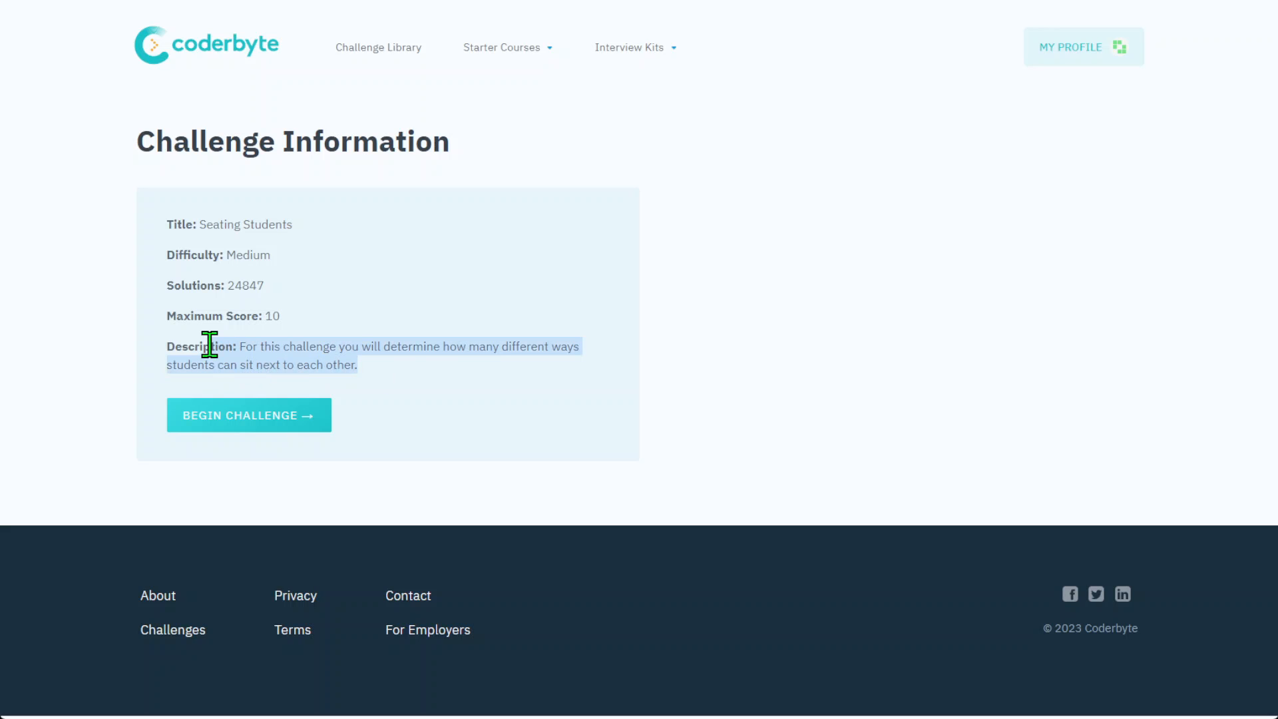
pyautogui.click(501, 465)
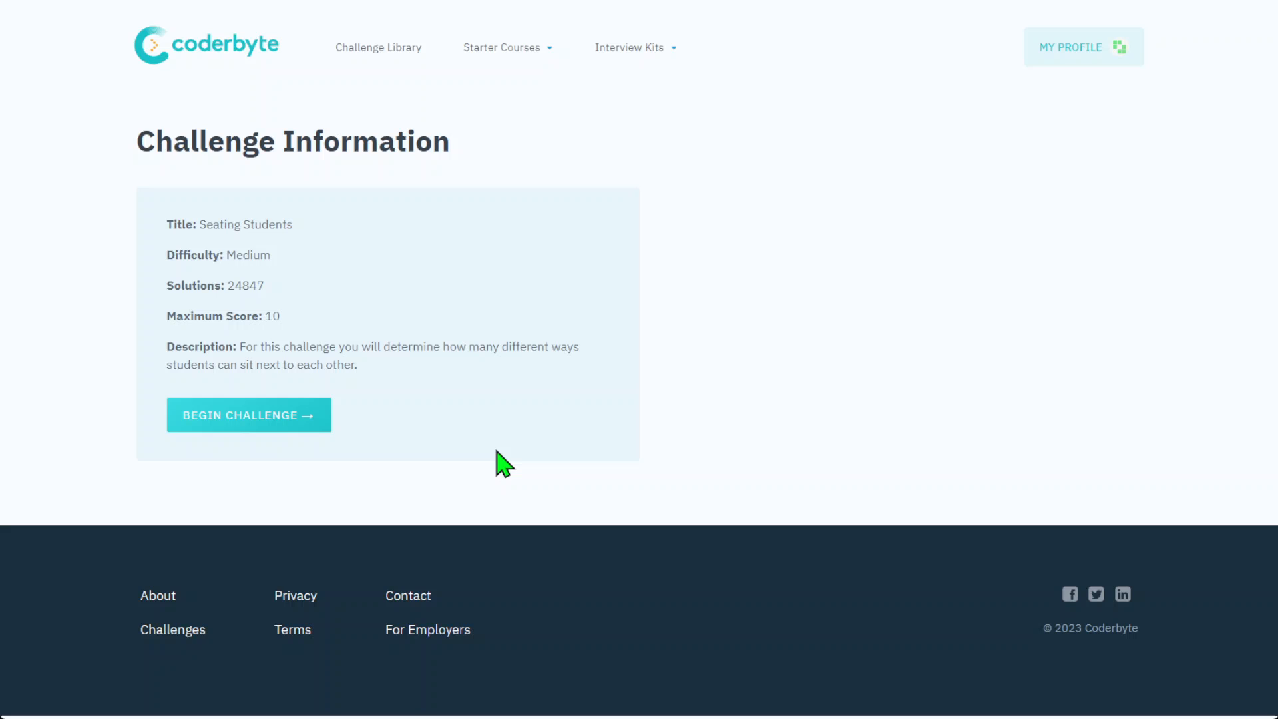
pyautogui.click(249, 415)
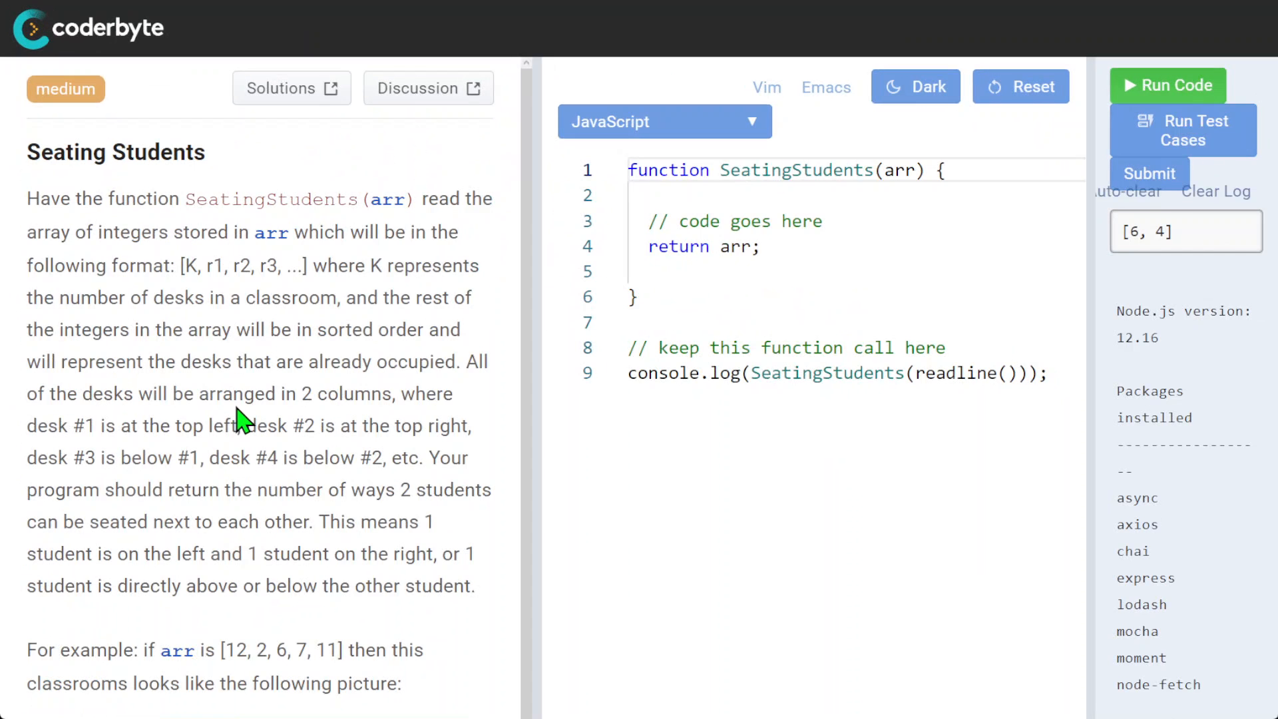
pyautogui.scroll(-3)
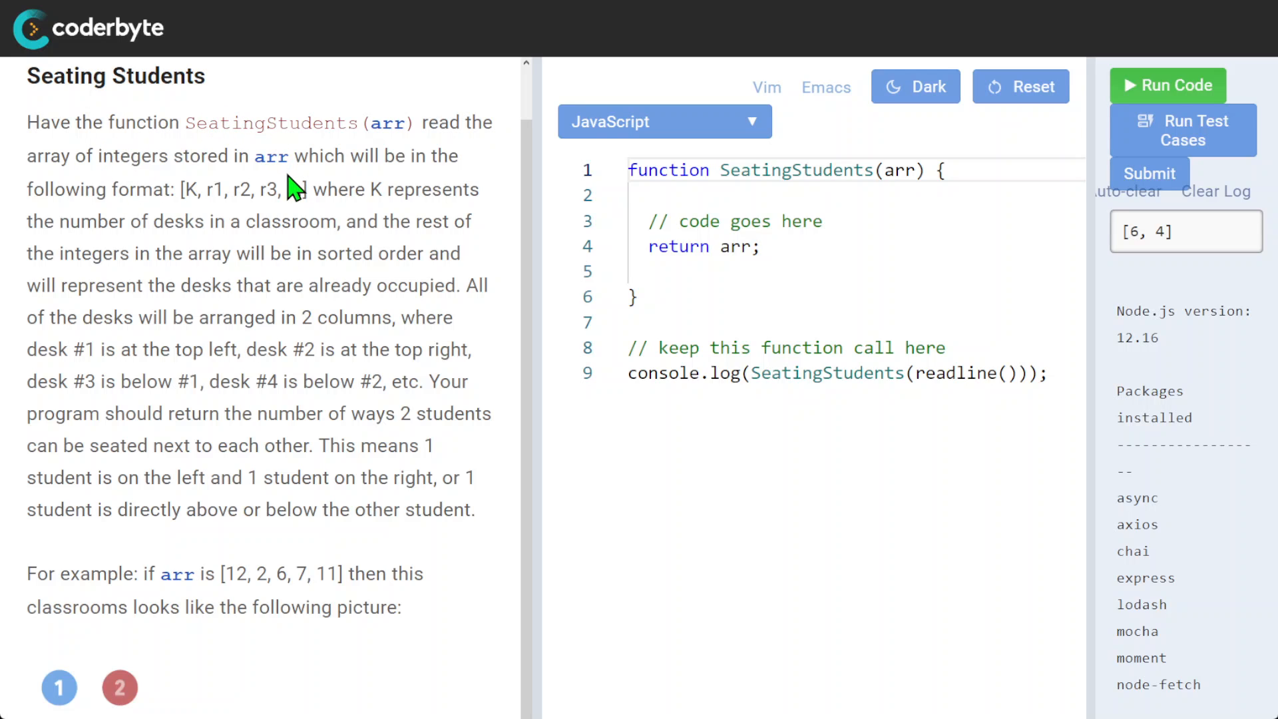
pyautogui.moveTo(283, 182)
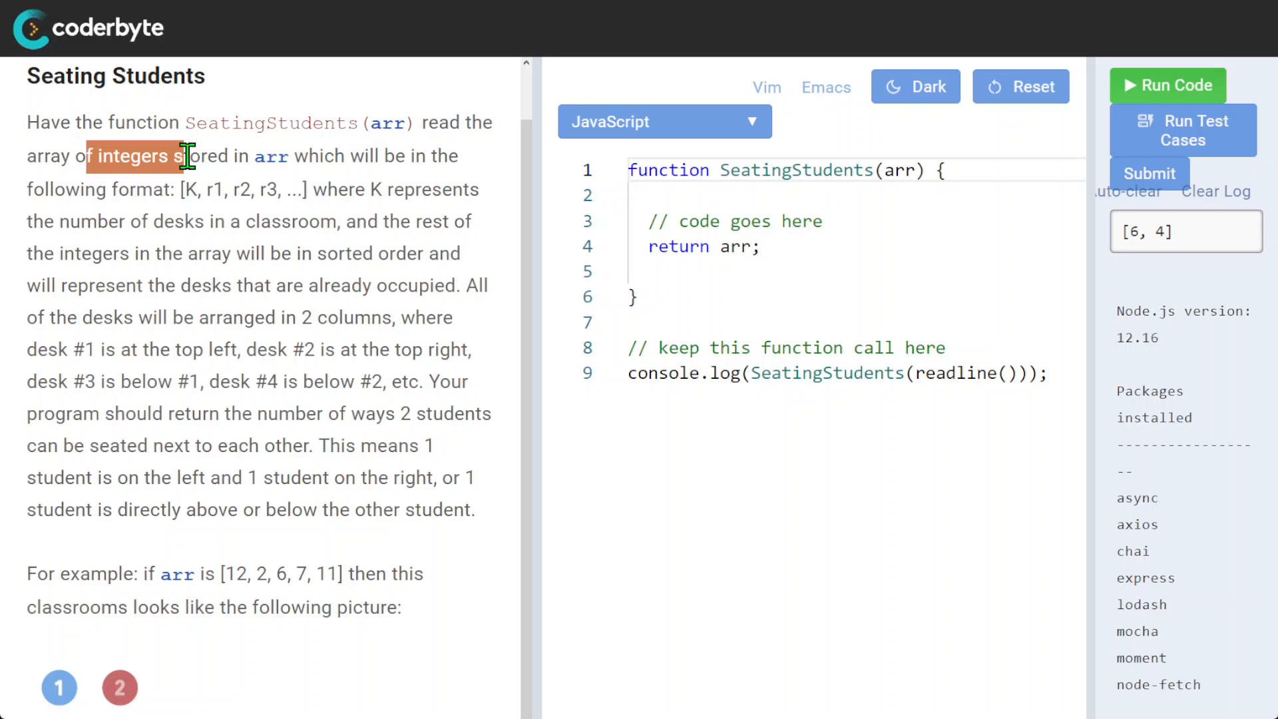
pyautogui.moveTo(188, 156); pyautogui.dragTo(294, 156)
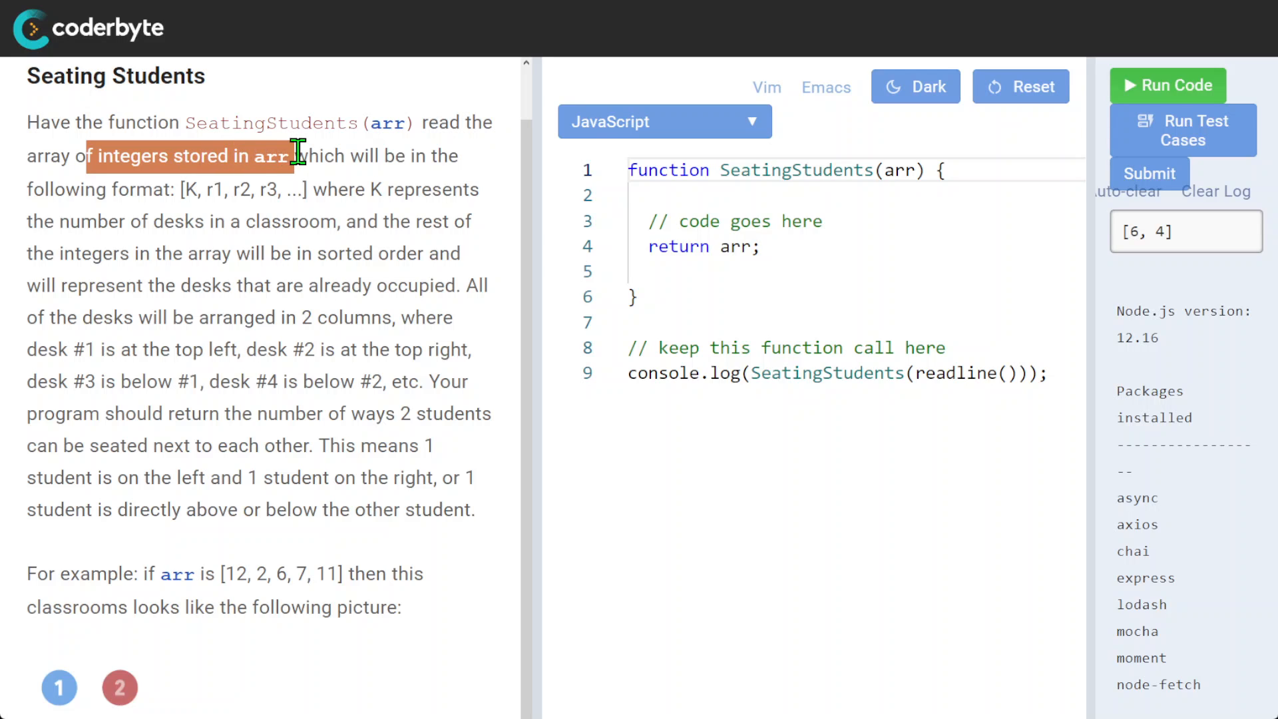
pyautogui.moveTo(299, 156); pyautogui.dragTo(203, 189)
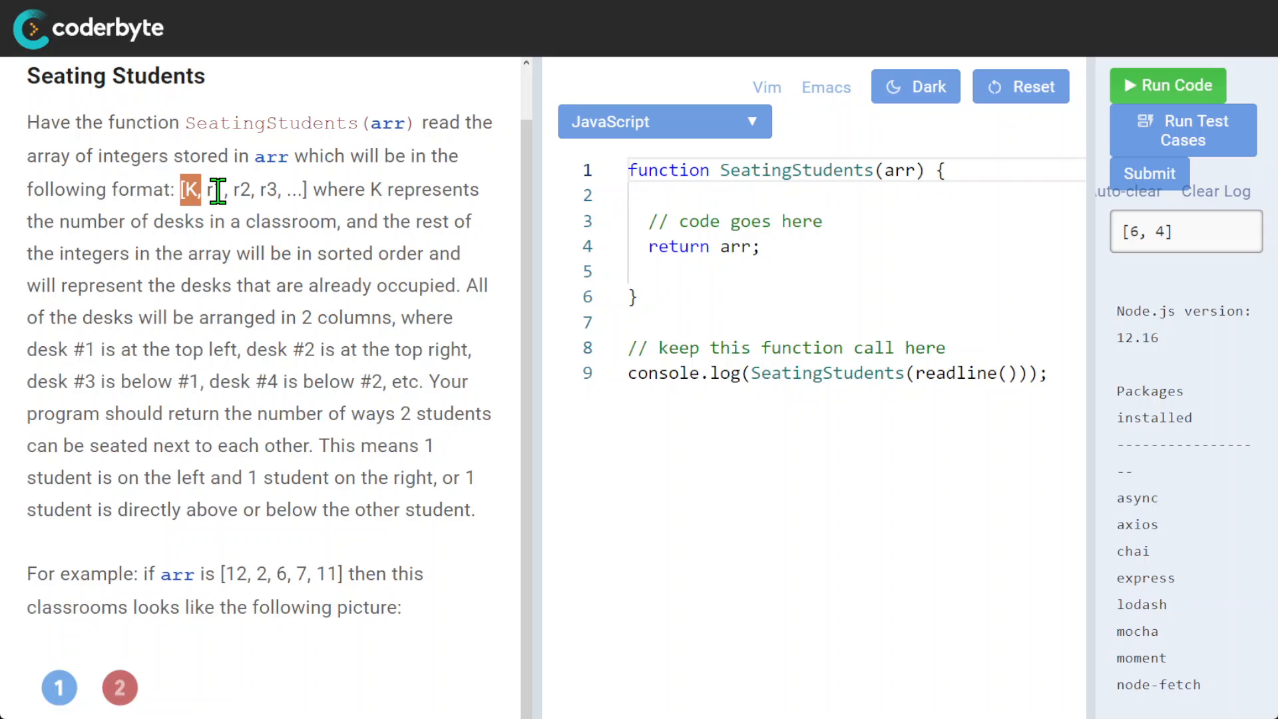
pyautogui.moveTo(211, 189); pyautogui.dragTo(308, 189)
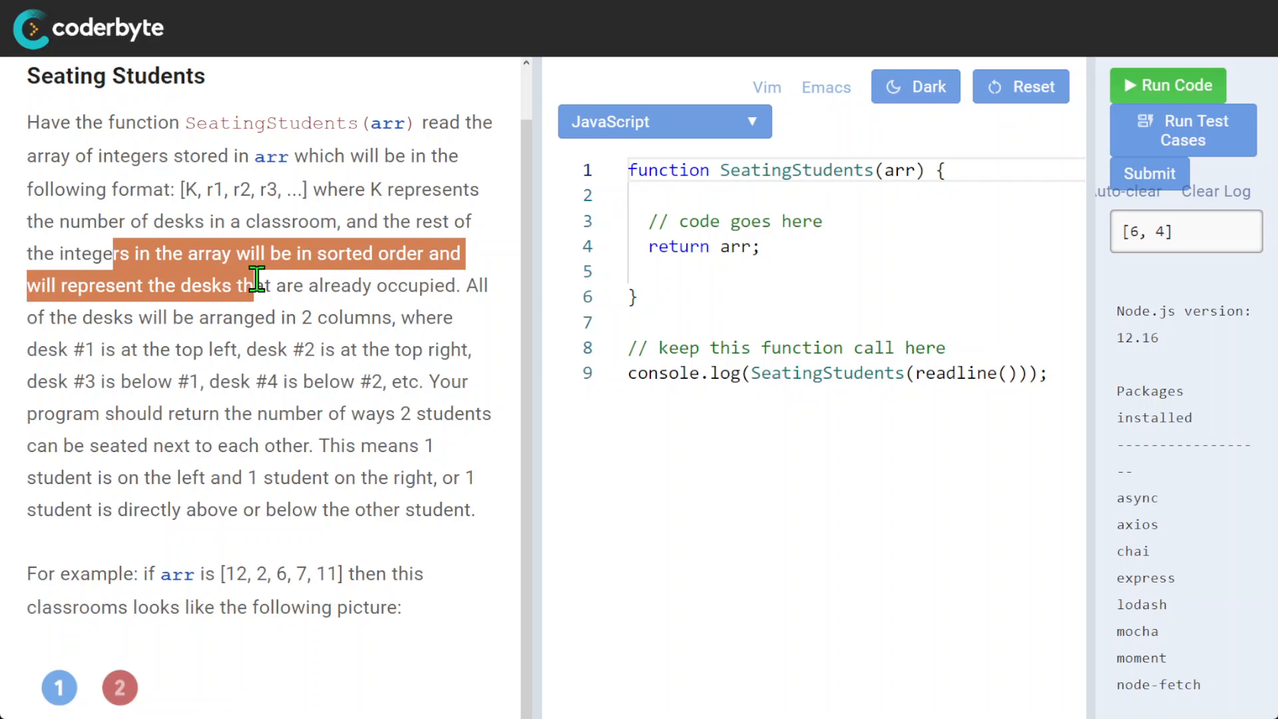
pyautogui.moveTo(257, 276); pyautogui.dragTo(236, 317)
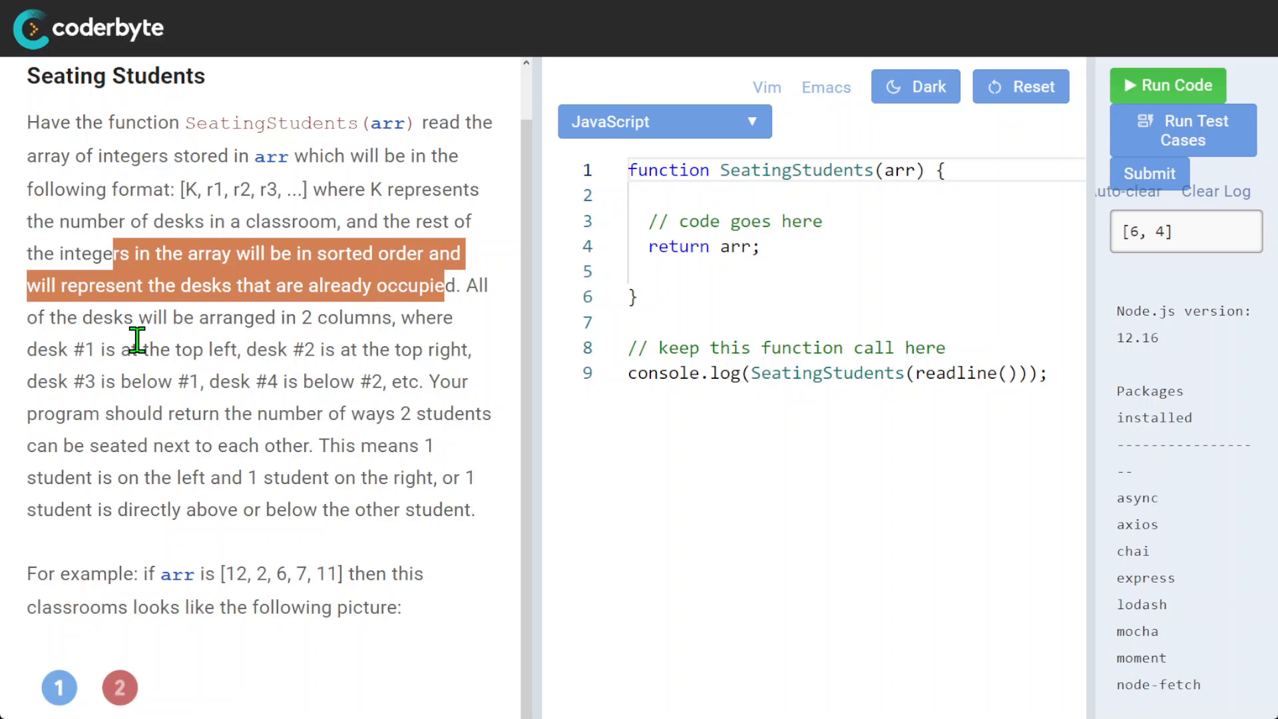
pyautogui.click(281, 324)
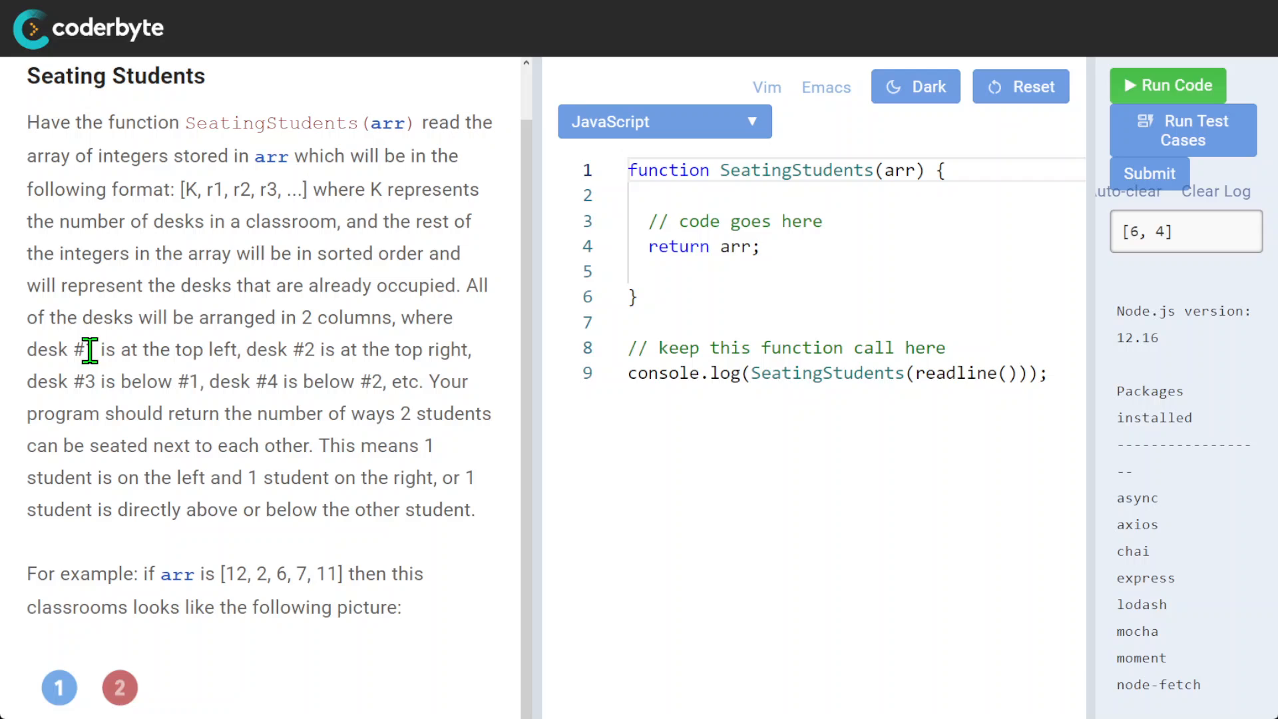
pyautogui.moveTo(96, 350); pyautogui.dragTo(235, 350)
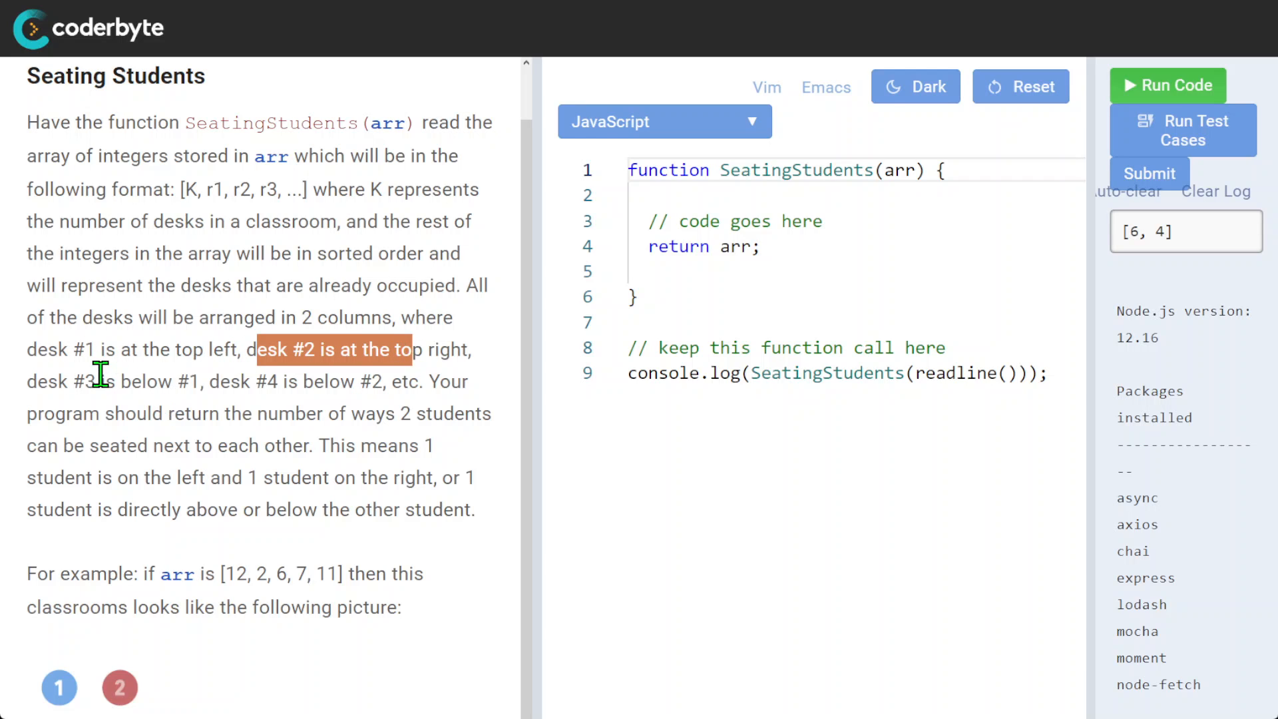
pyautogui.scroll(-3)
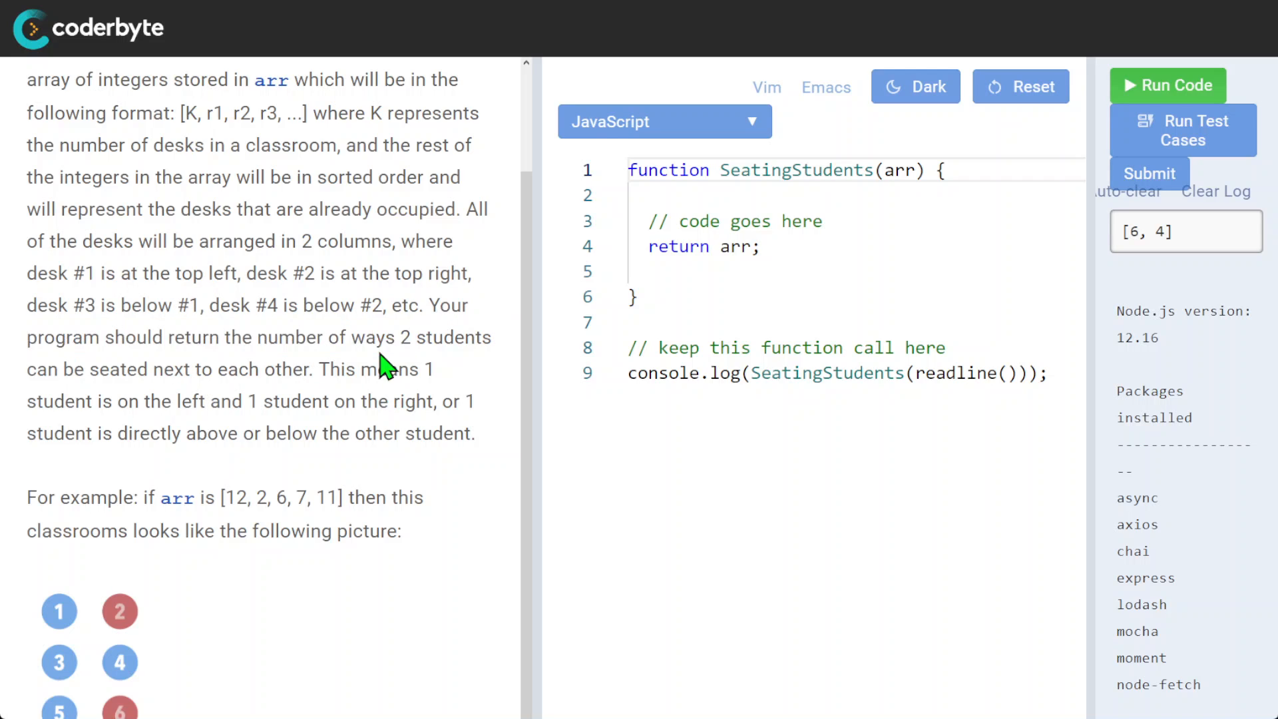
pyautogui.moveTo(400, 337); pyautogui.dragTo(314, 369)
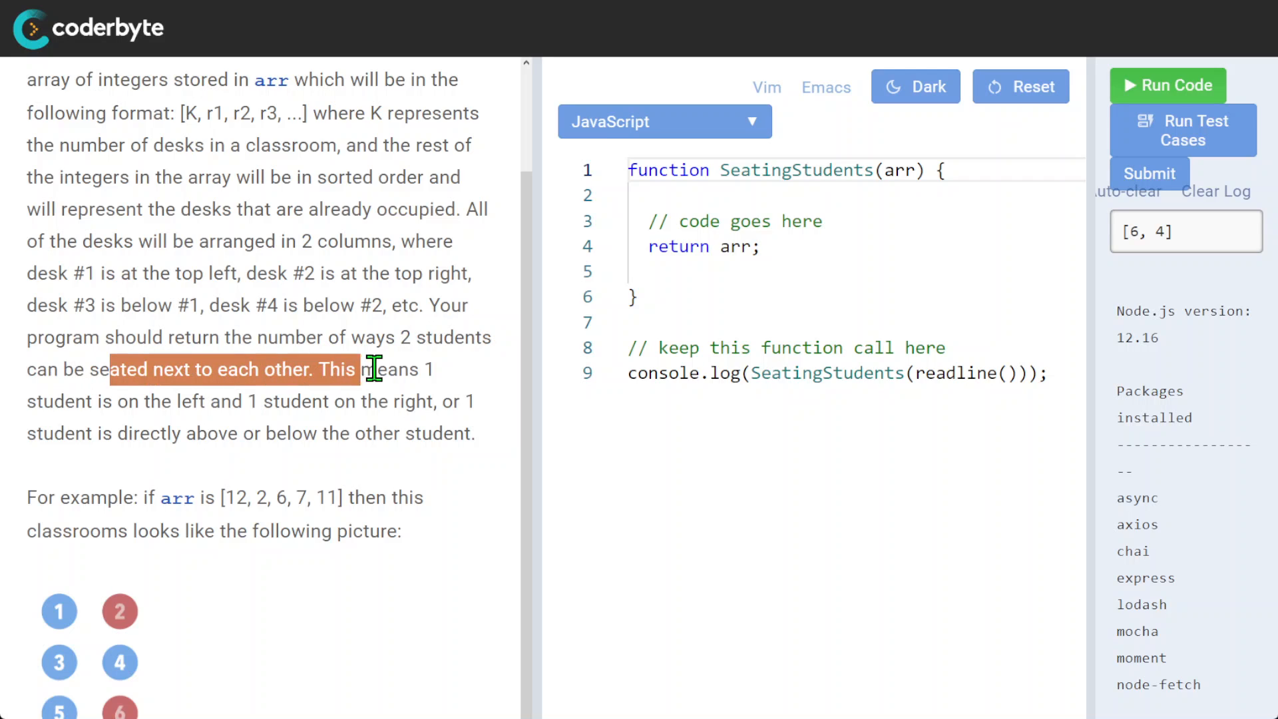
pyautogui.click(142, 401)
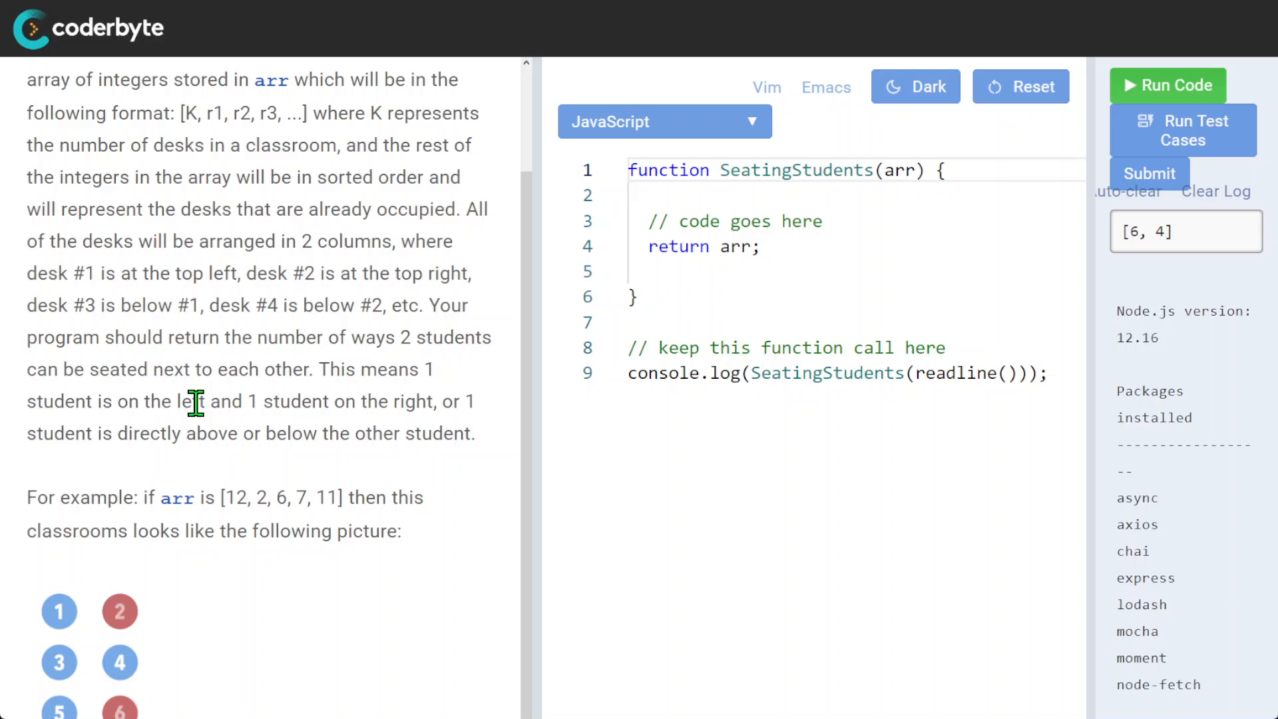
pyautogui.scroll(-3)
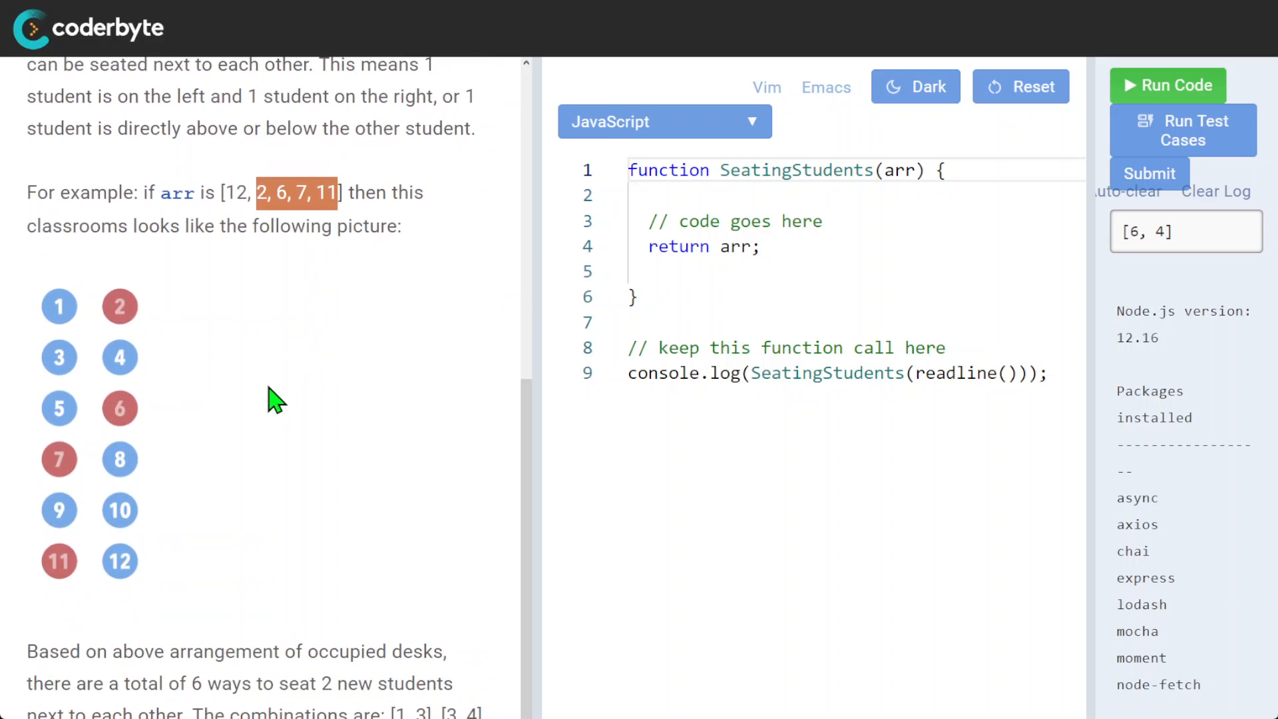
pyautogui.moveTo(21, 363)
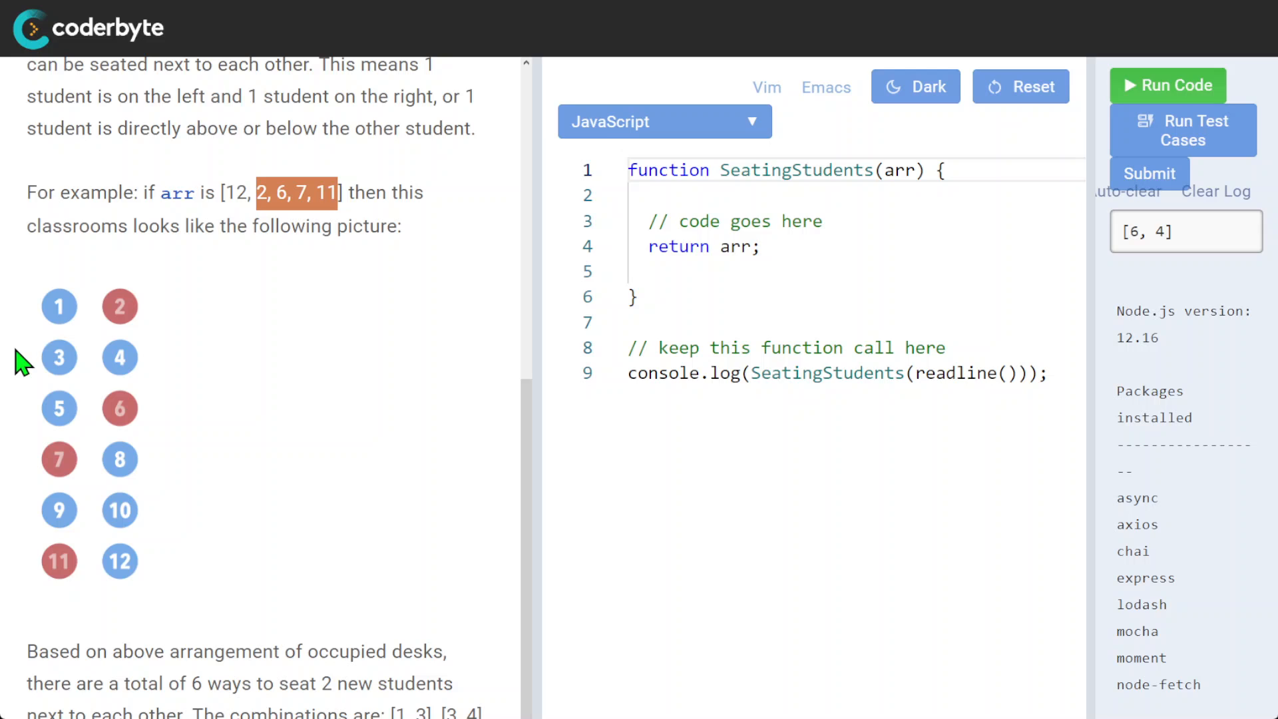
pyautogui.moveTo(171, 334)
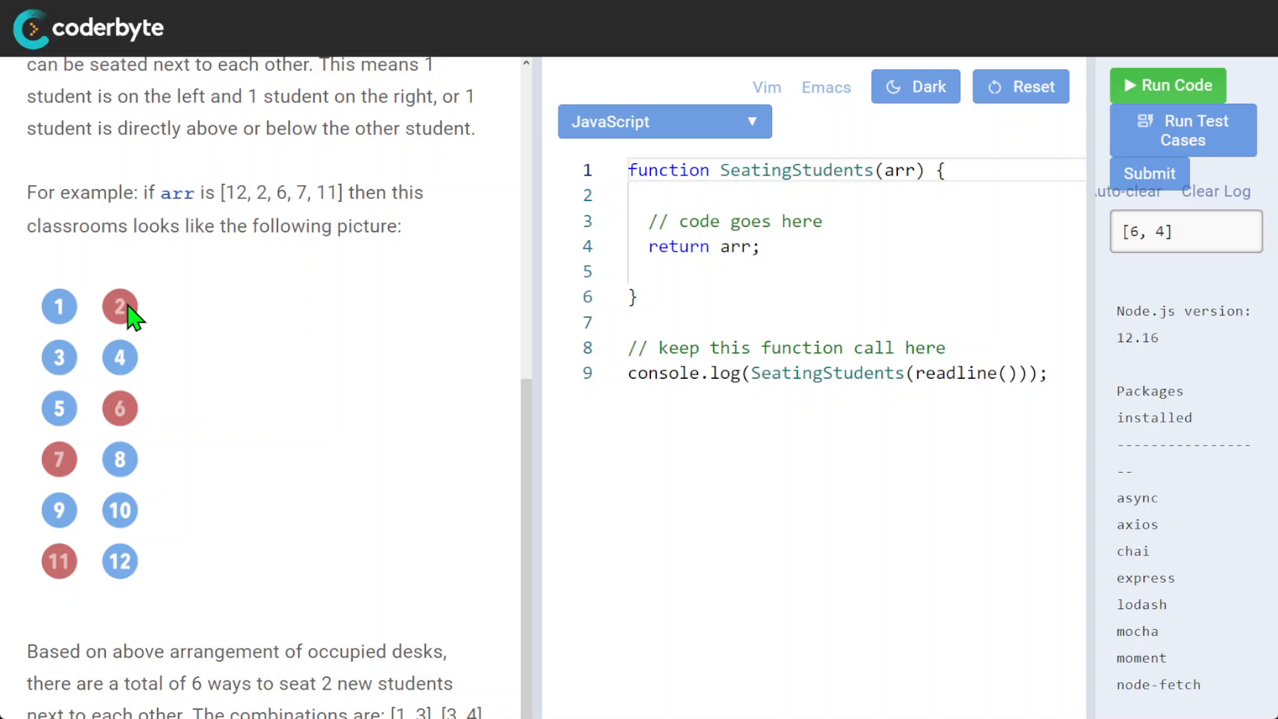
pyautogui.moveTo(122, 420)
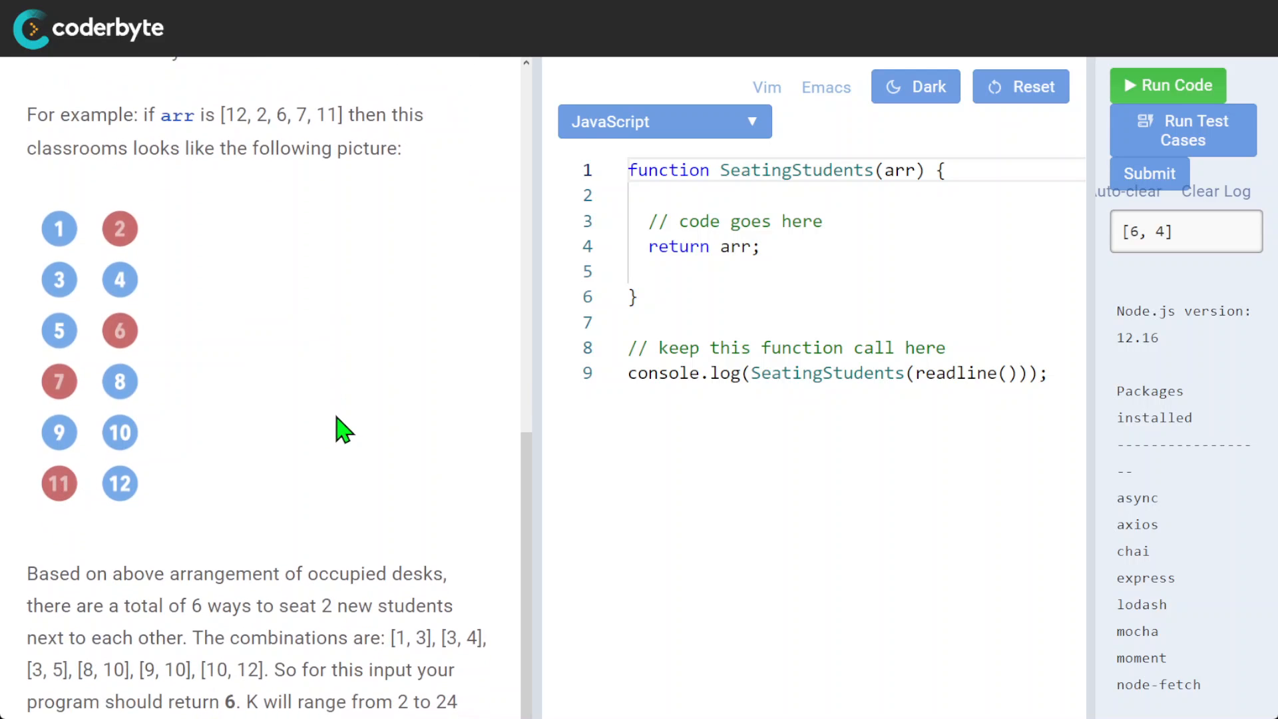
pyautogui.moveTo(308, 563)
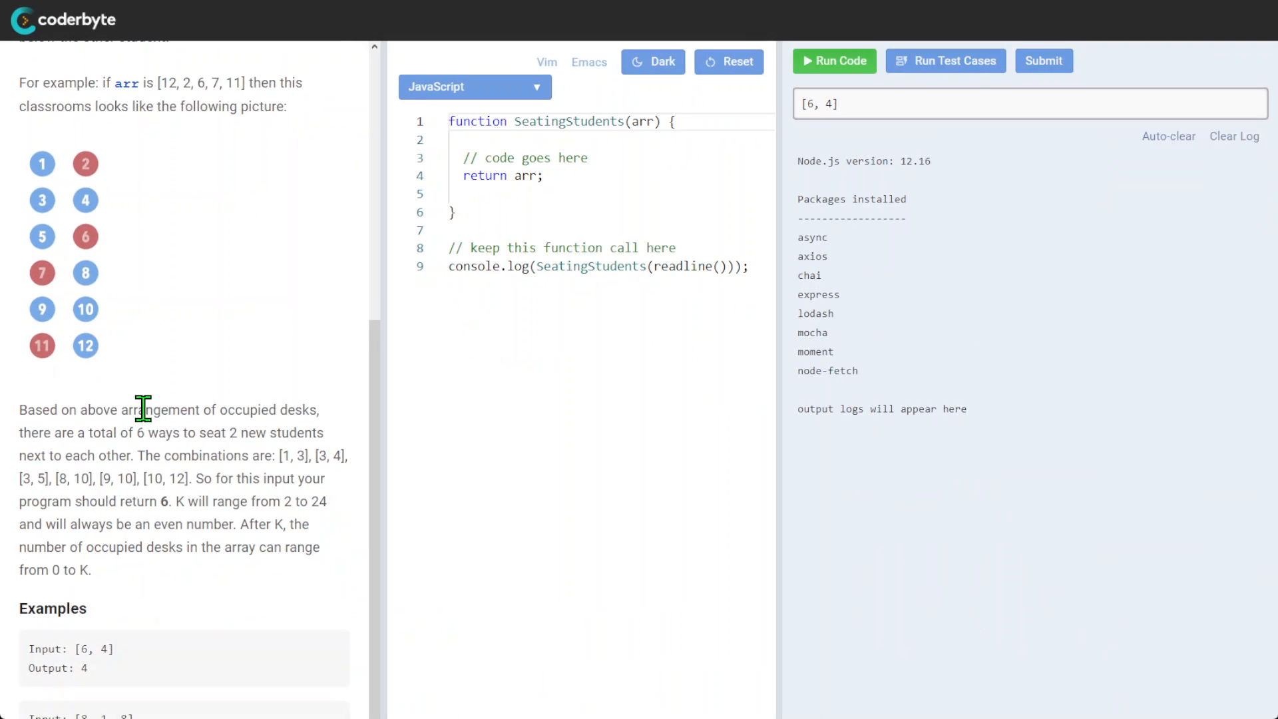
pyautogui.moveTo(143, 409); pyautogui.dragTo(178, 477)
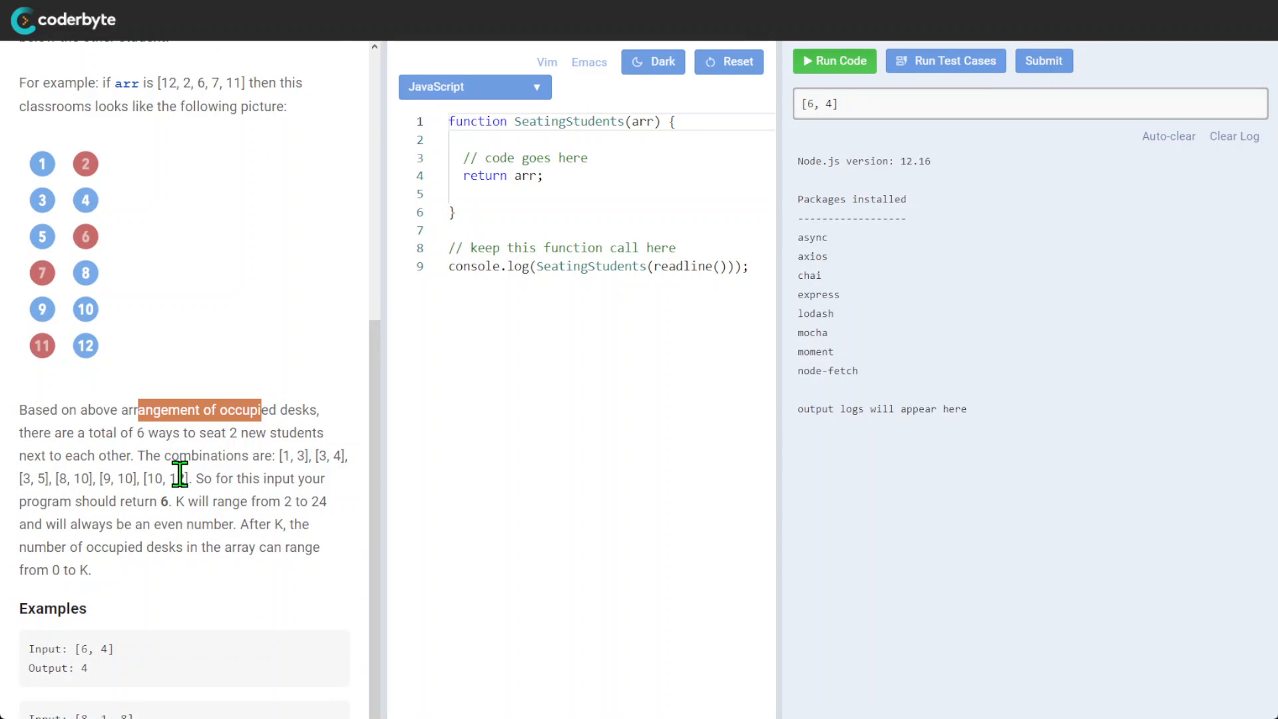
pyautogui.moveTo(58, 432)
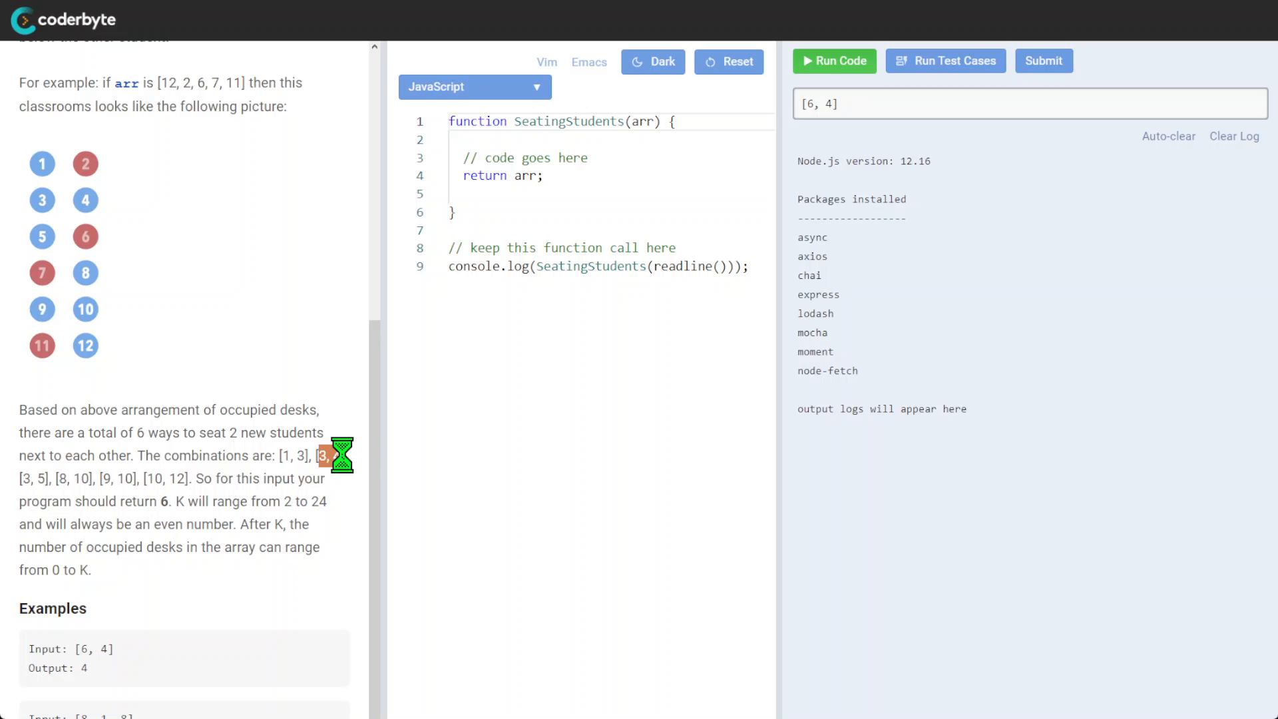
pyautogui.moveTo(49, 480)
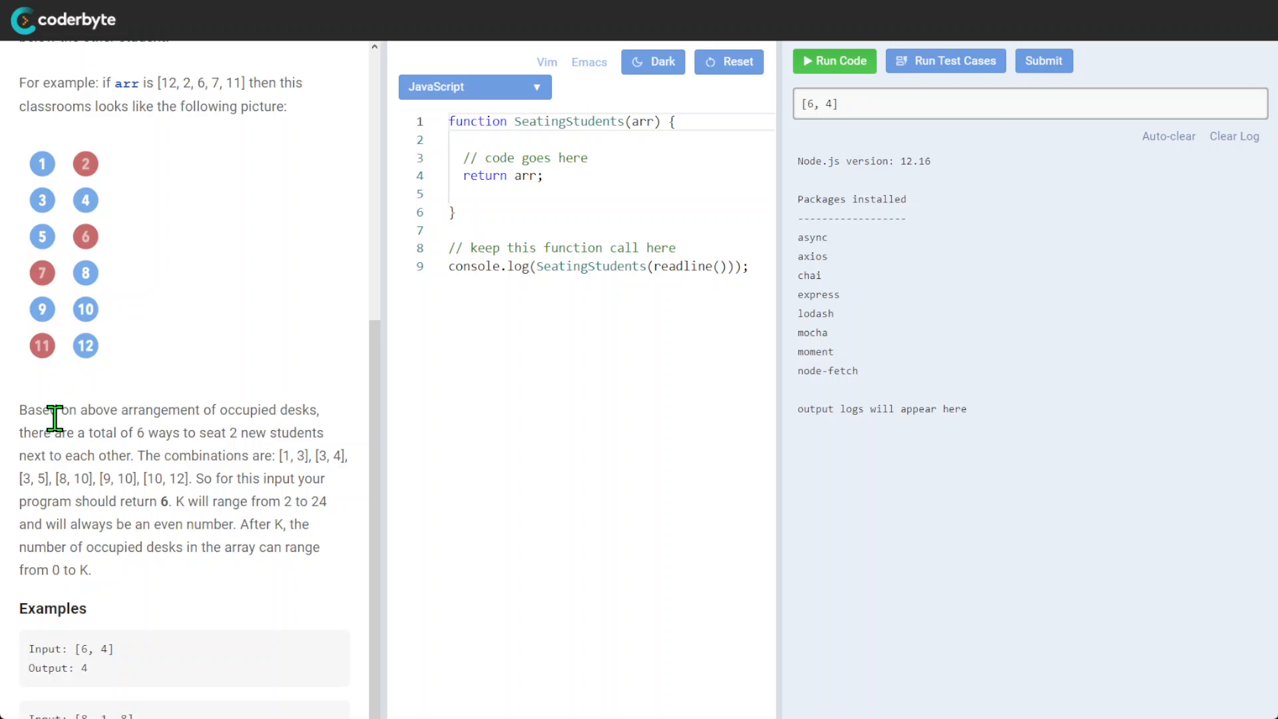
pyautogui.moveTo(168, 483)
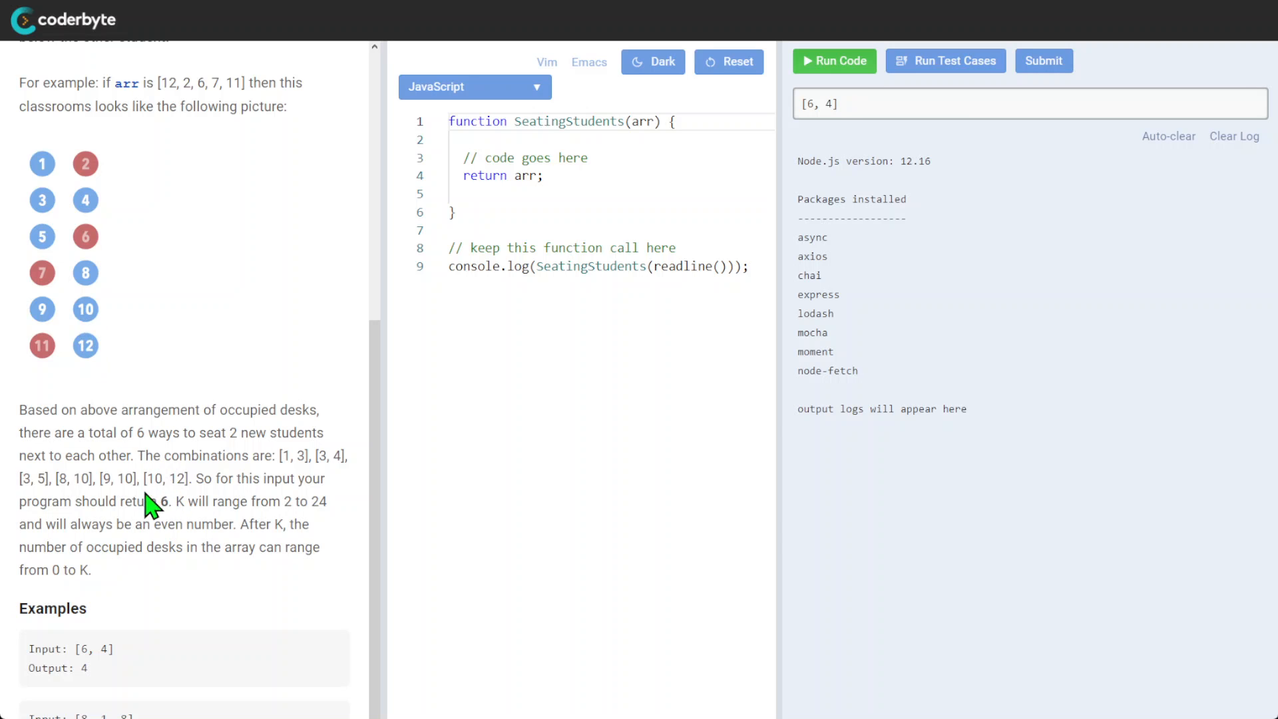
pyautogui.moveTo(171, 501)
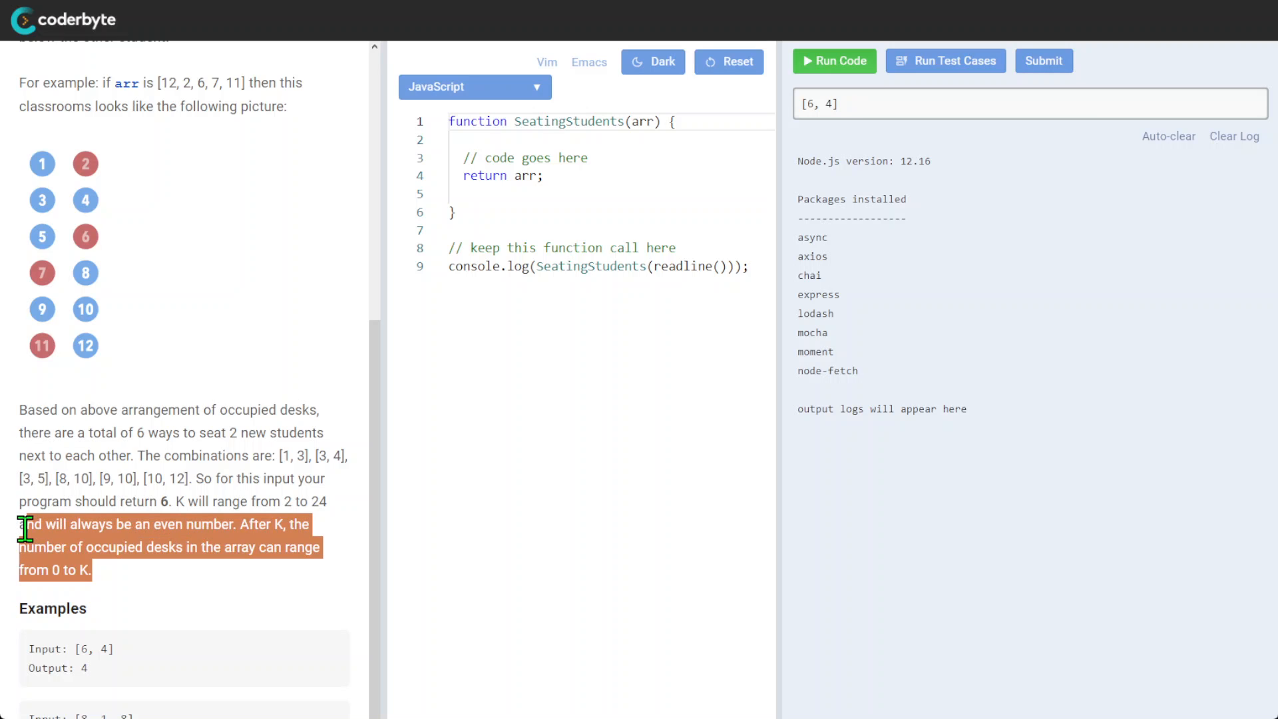
pyautogui.moveTo(141, 548)
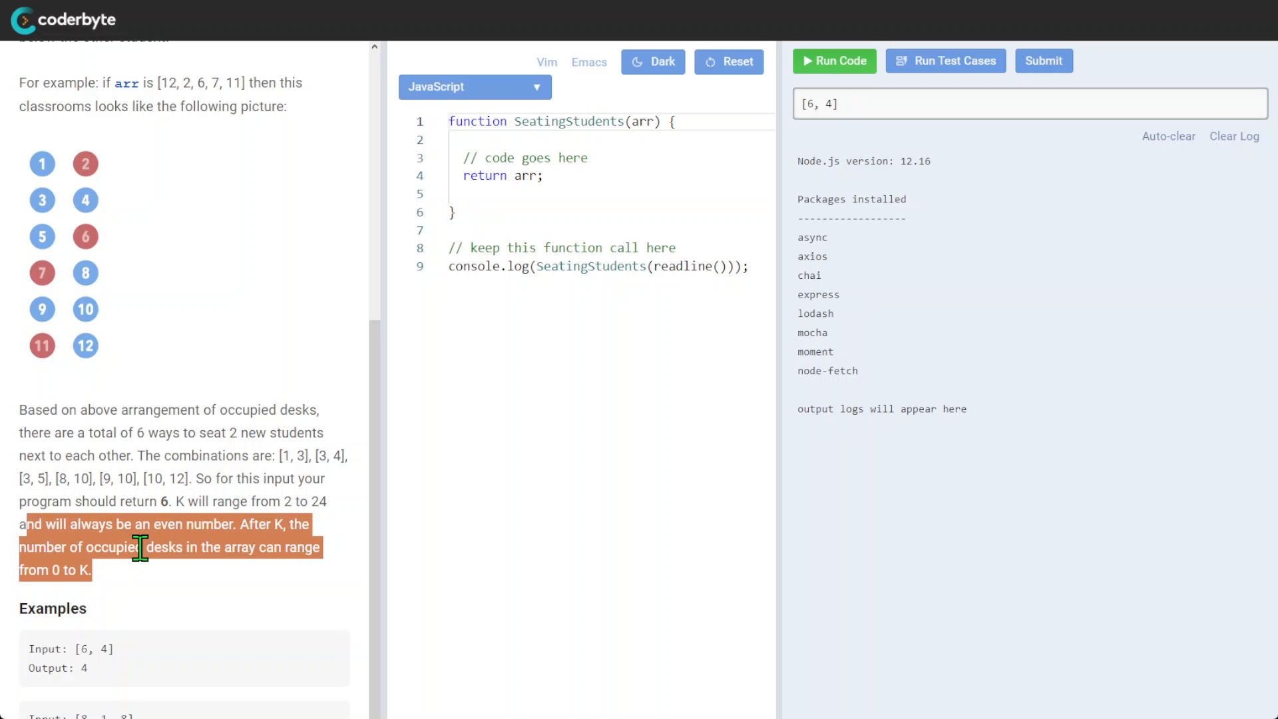
pyautogui.click(110, 579)
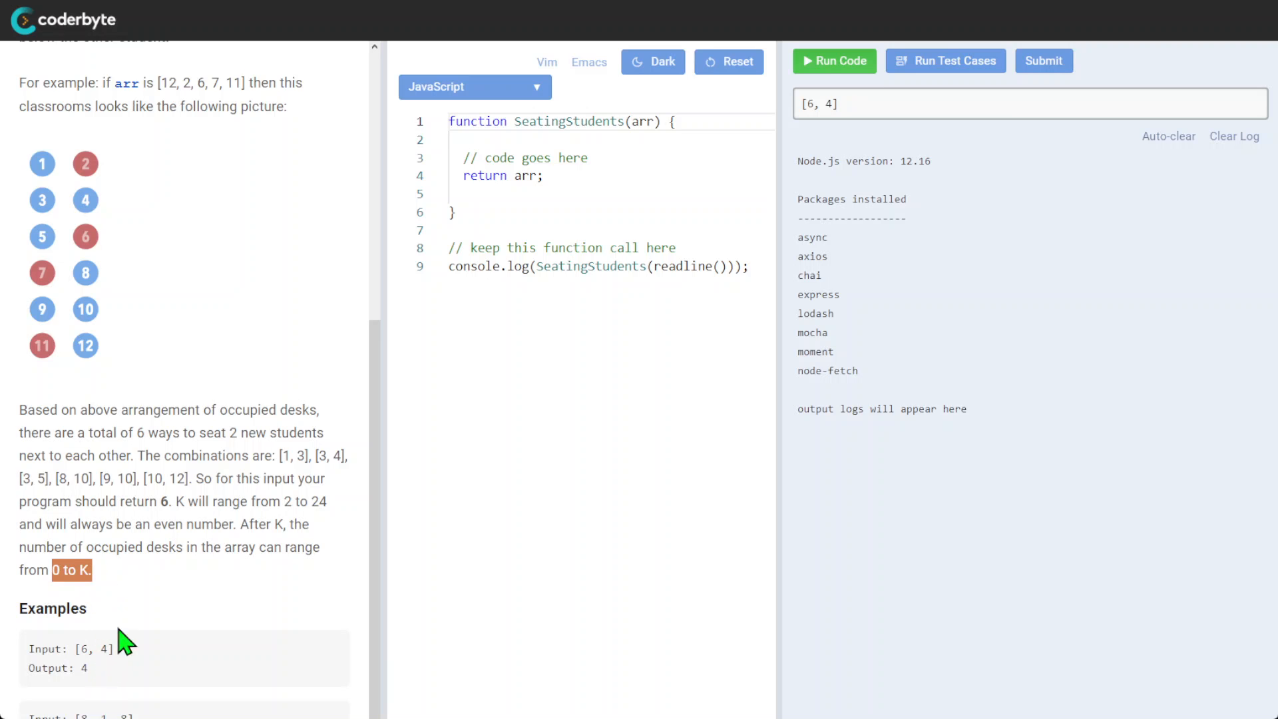
pyautogui.scroll(-3)
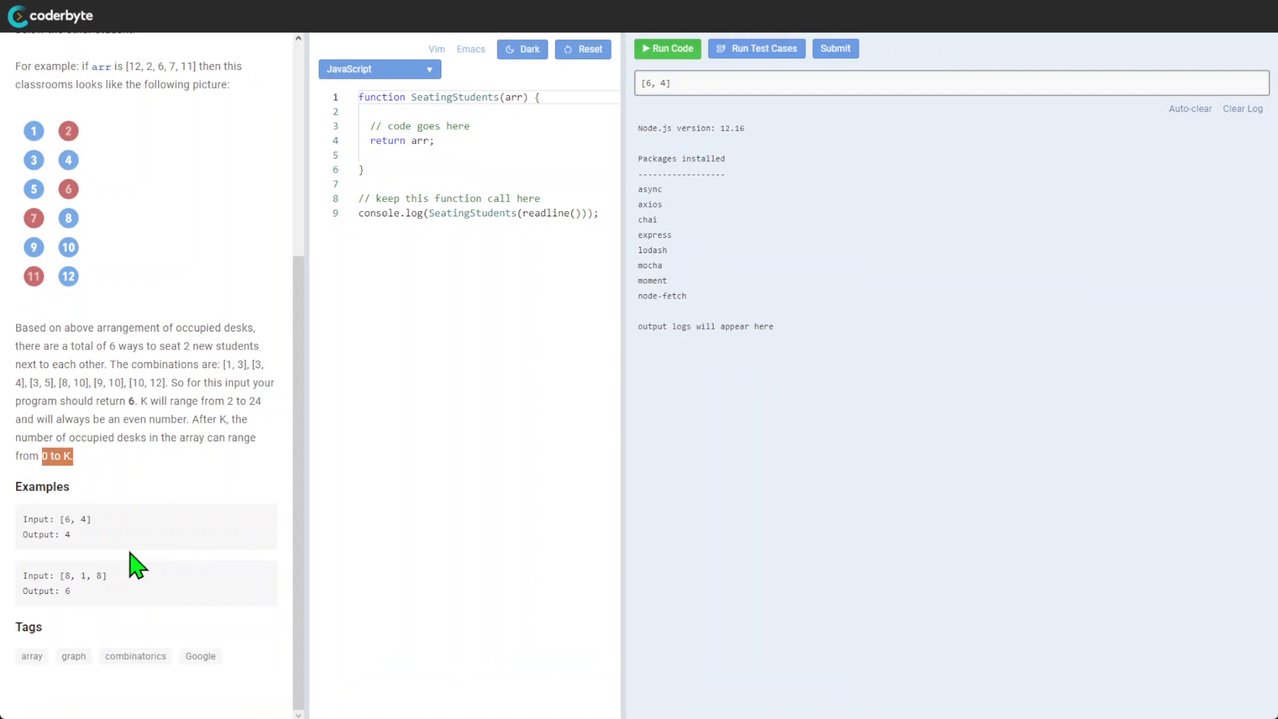
pyautogui.doubleClick(73, 519)
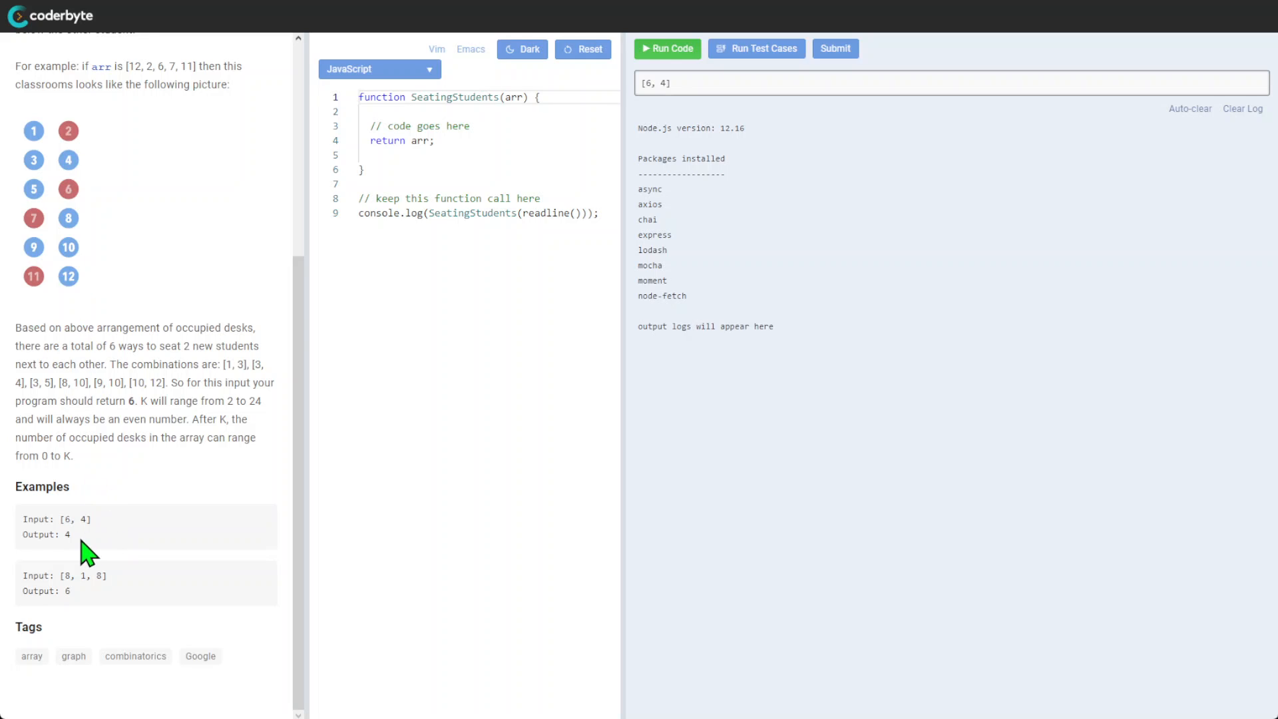
pyautogui.moveTo(79, 599)
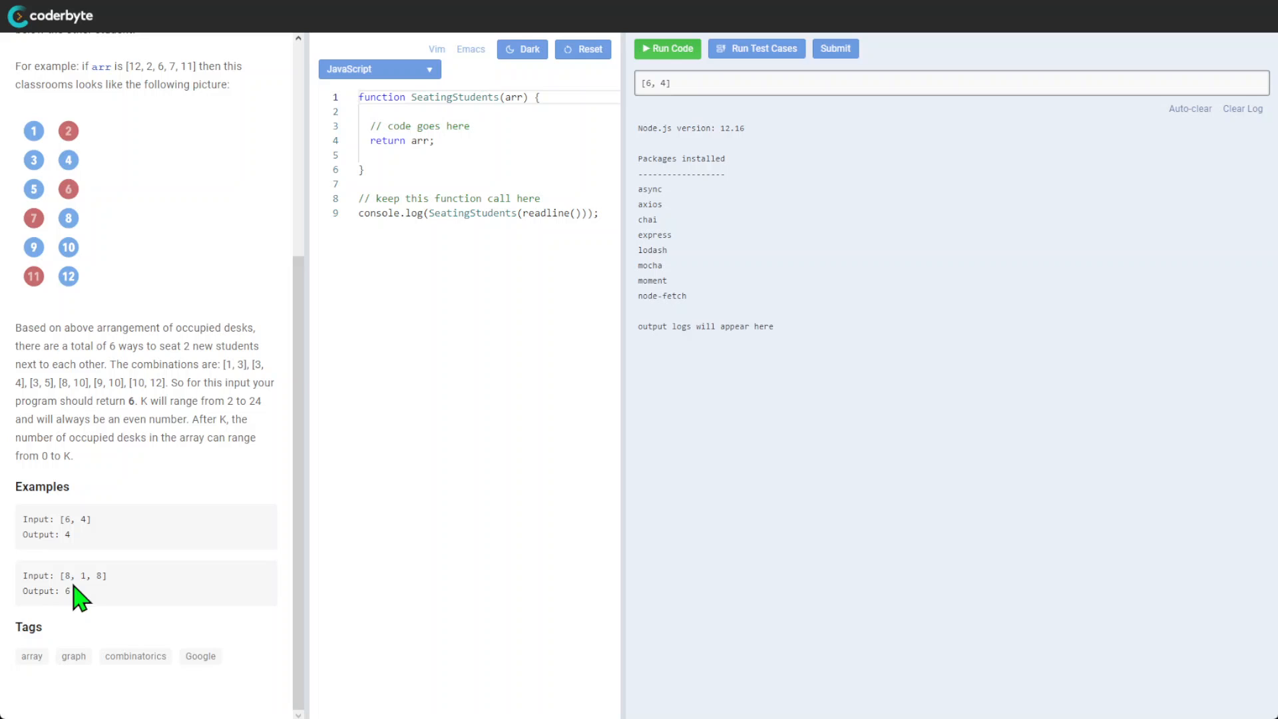
pyautogui.moveTo(90, 573)
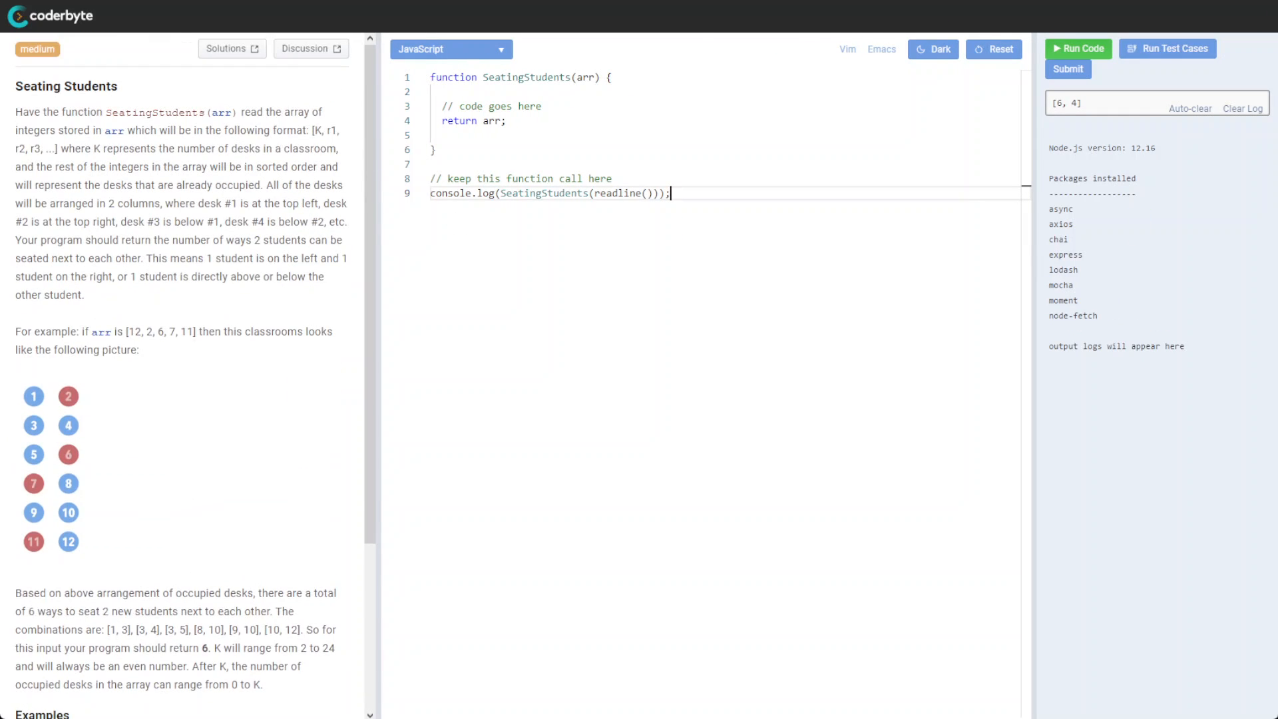
pyautogui.scroll(-3)
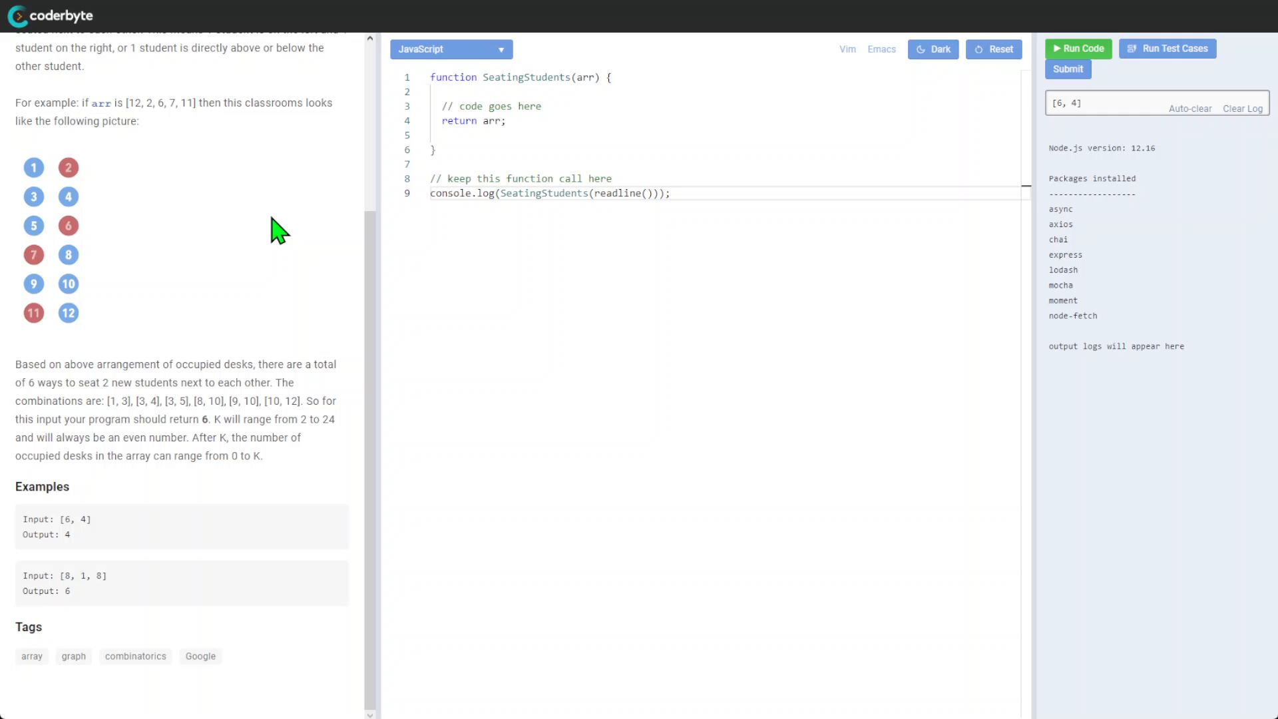
pyautogui.moveTo(247, 690)
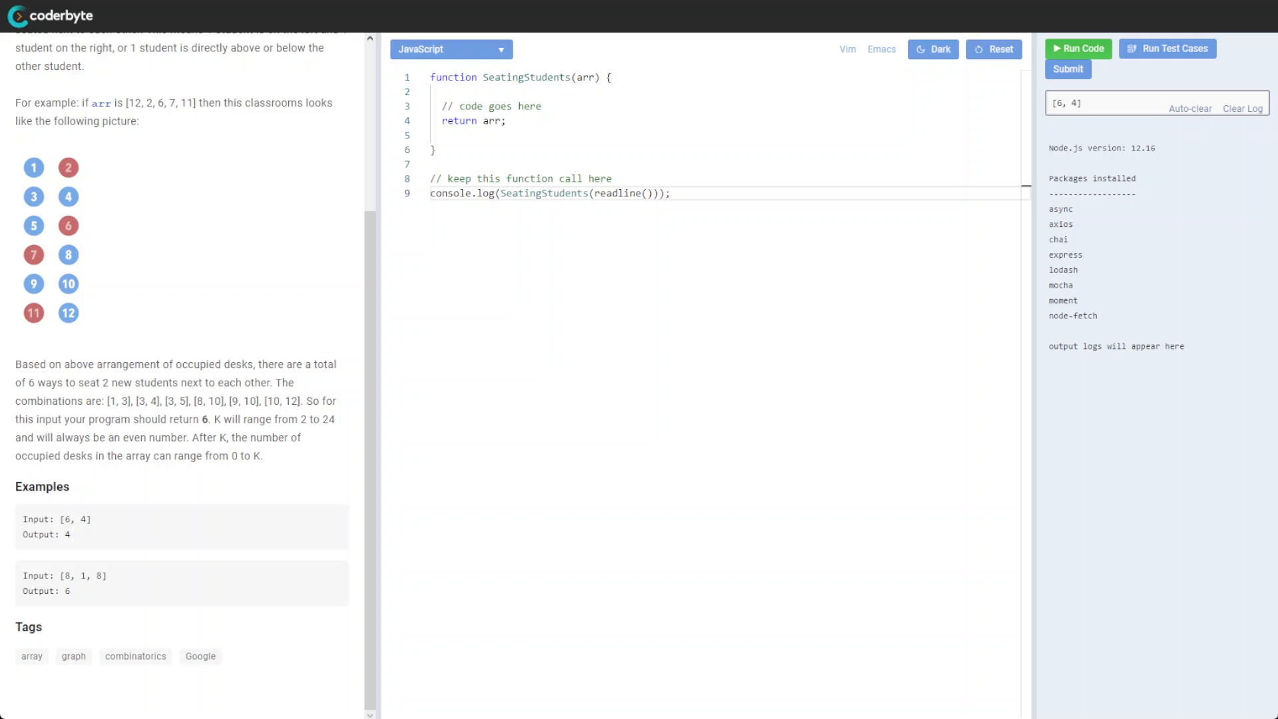
# Step: Enter the loop-based SeatingStudents solution, run it on [6, 4], and clear the log
pyautogui.click(510, 120)
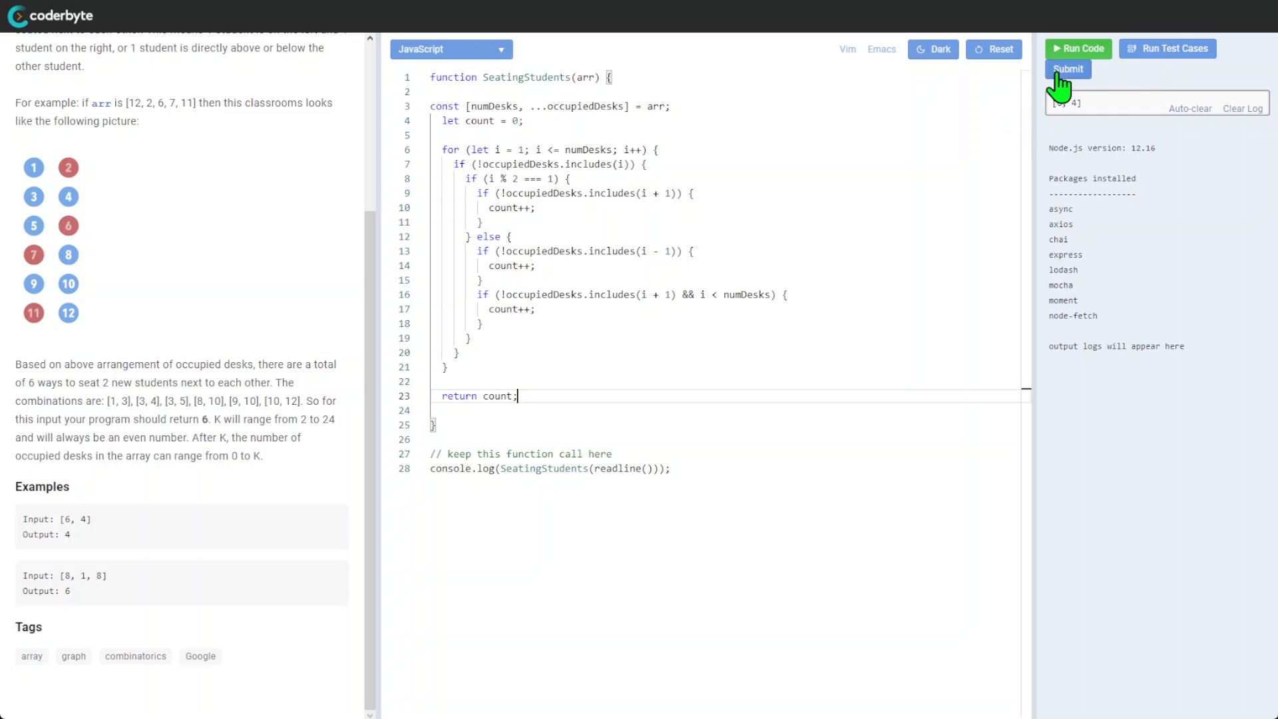
pyautogui.click(1078, 48)
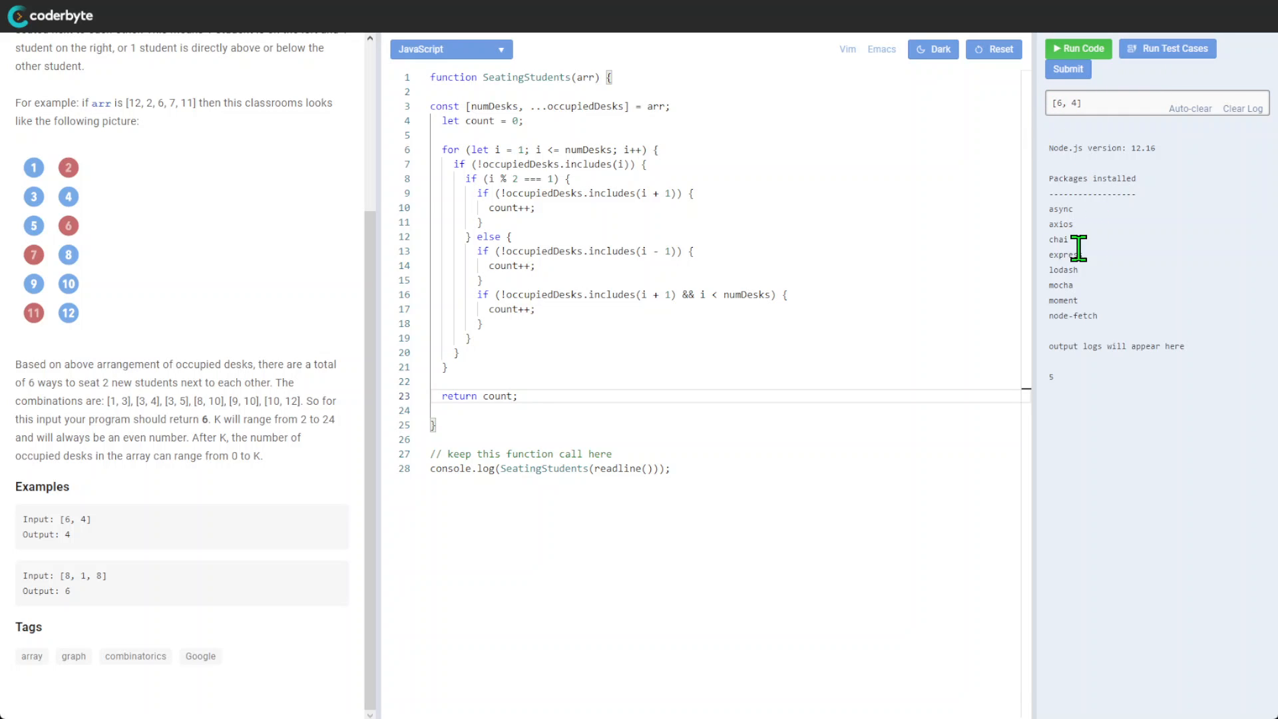
pyautogui.moveTo(1162, 162)
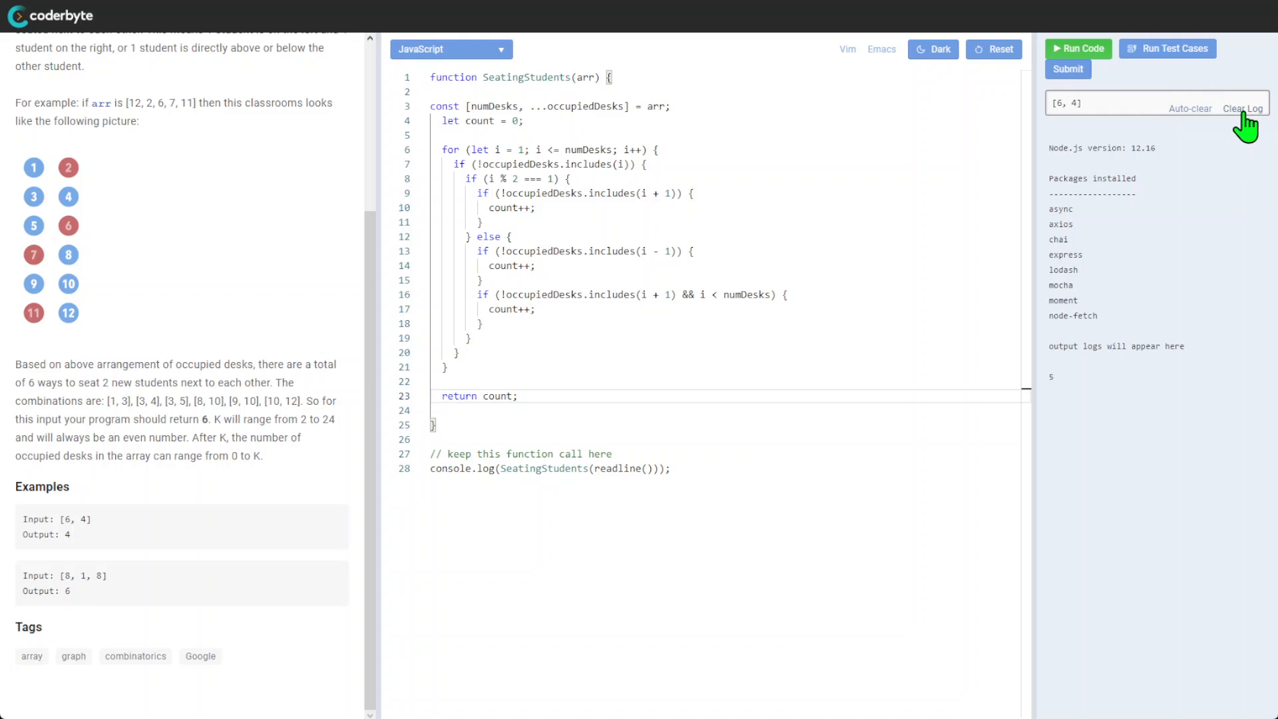
pyautogui.click(1246, 109)
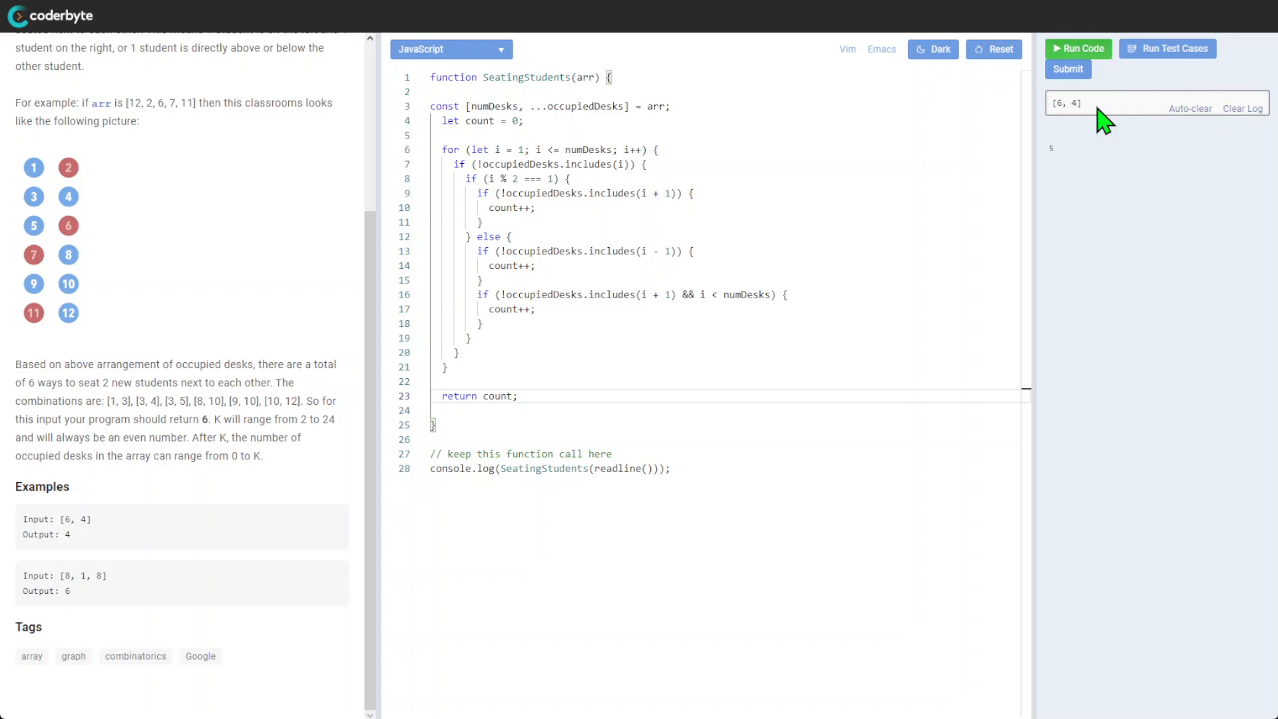
pyautogui.moveTo(90, 559)
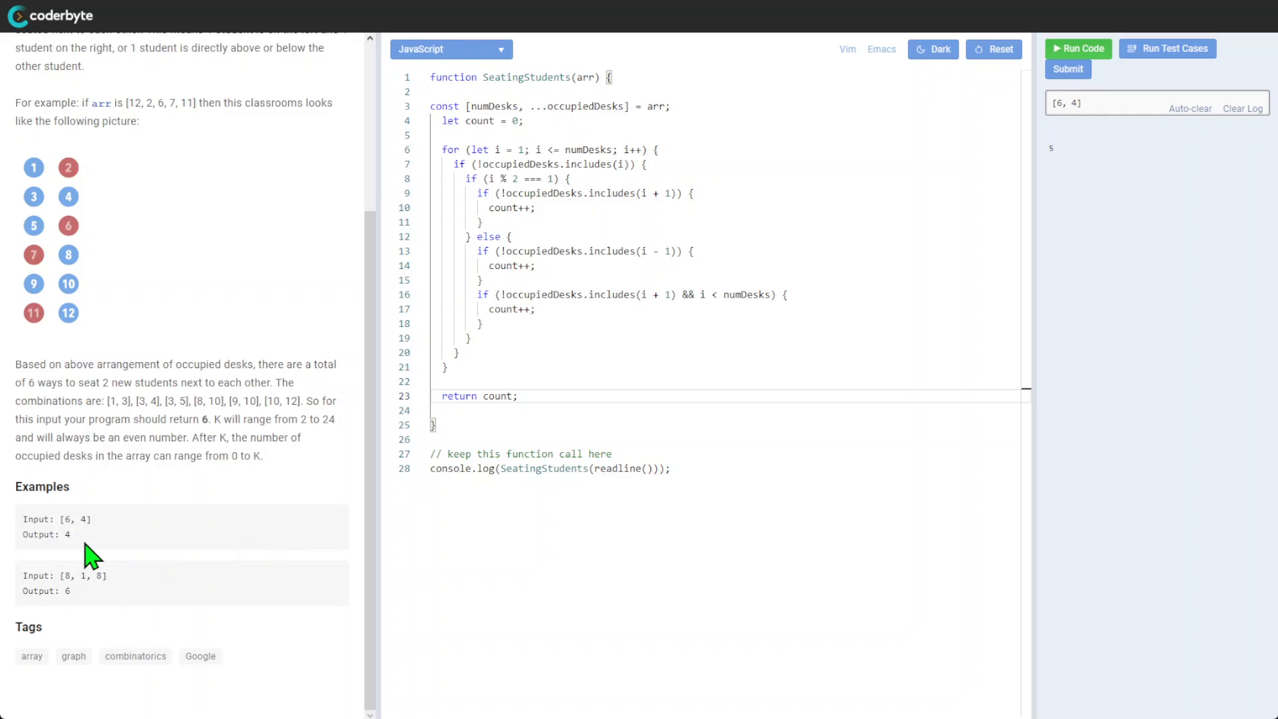
pyautogui.moveTo(102, 555)
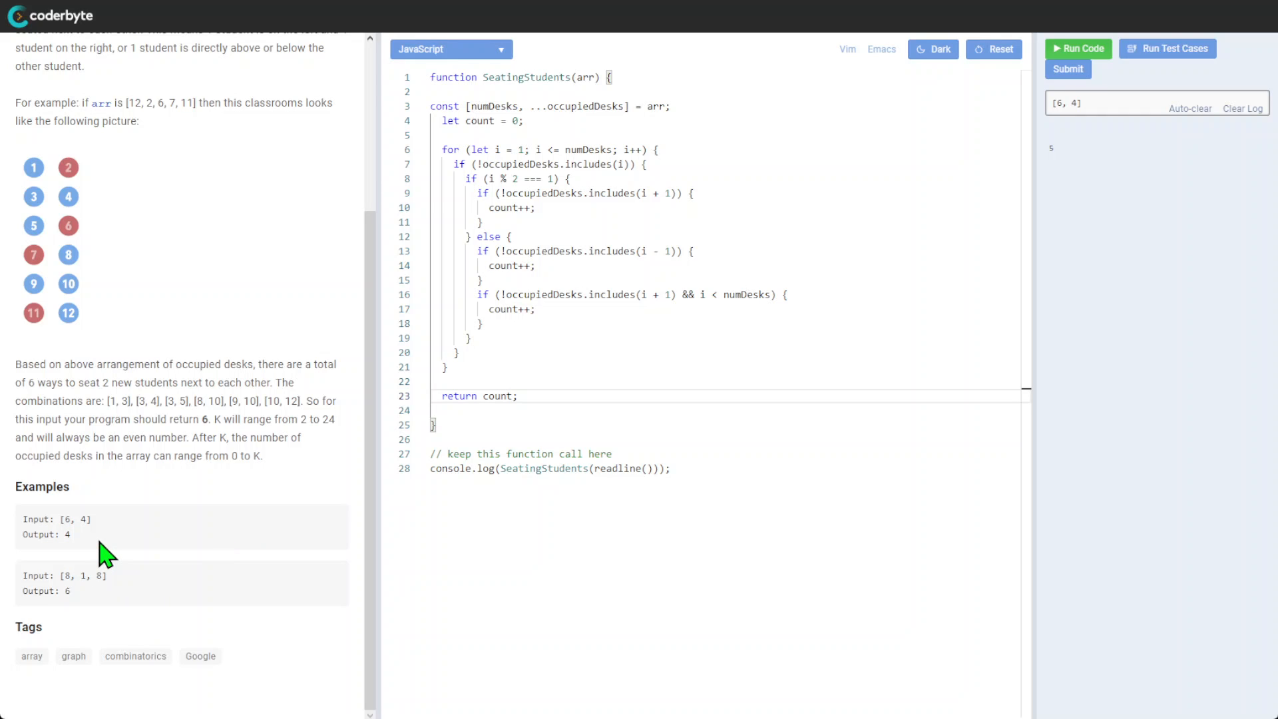
pyautogui.moveTo(1197, 57)
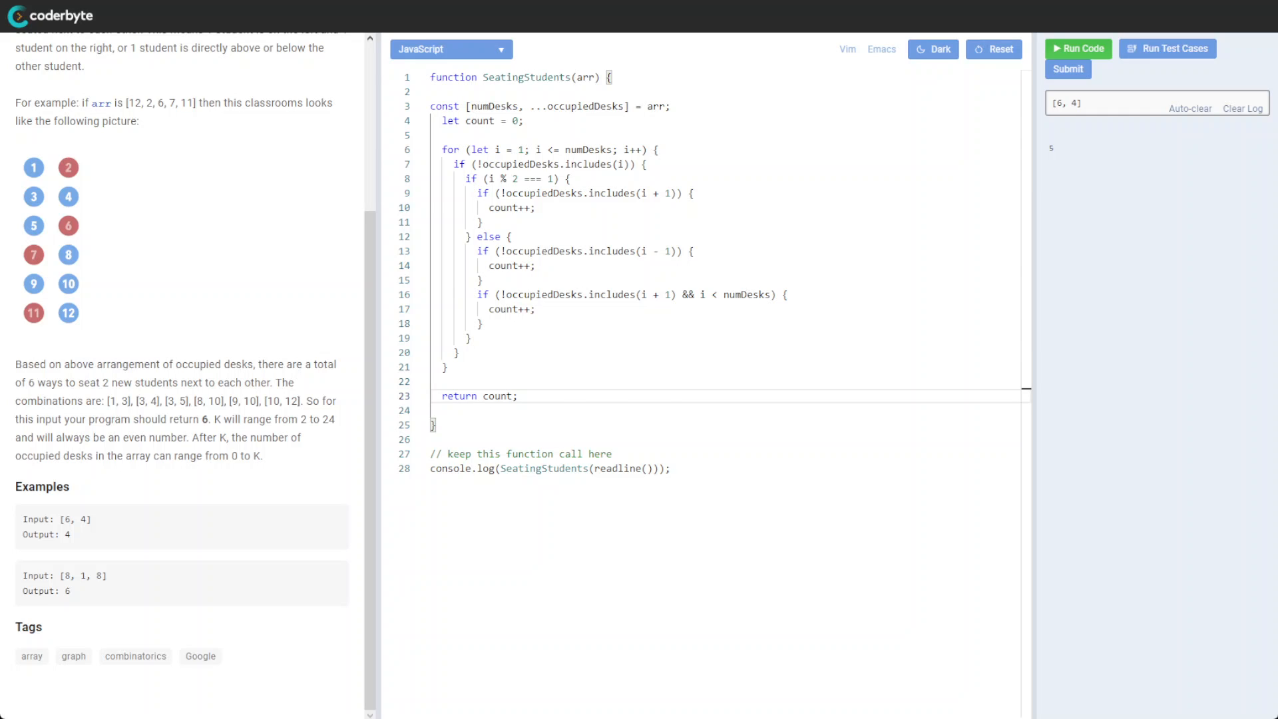
# Step: Rewrite the solution with a Set checking right and below seats, then rerun sample tests
pyautogui.click(1167, 48)
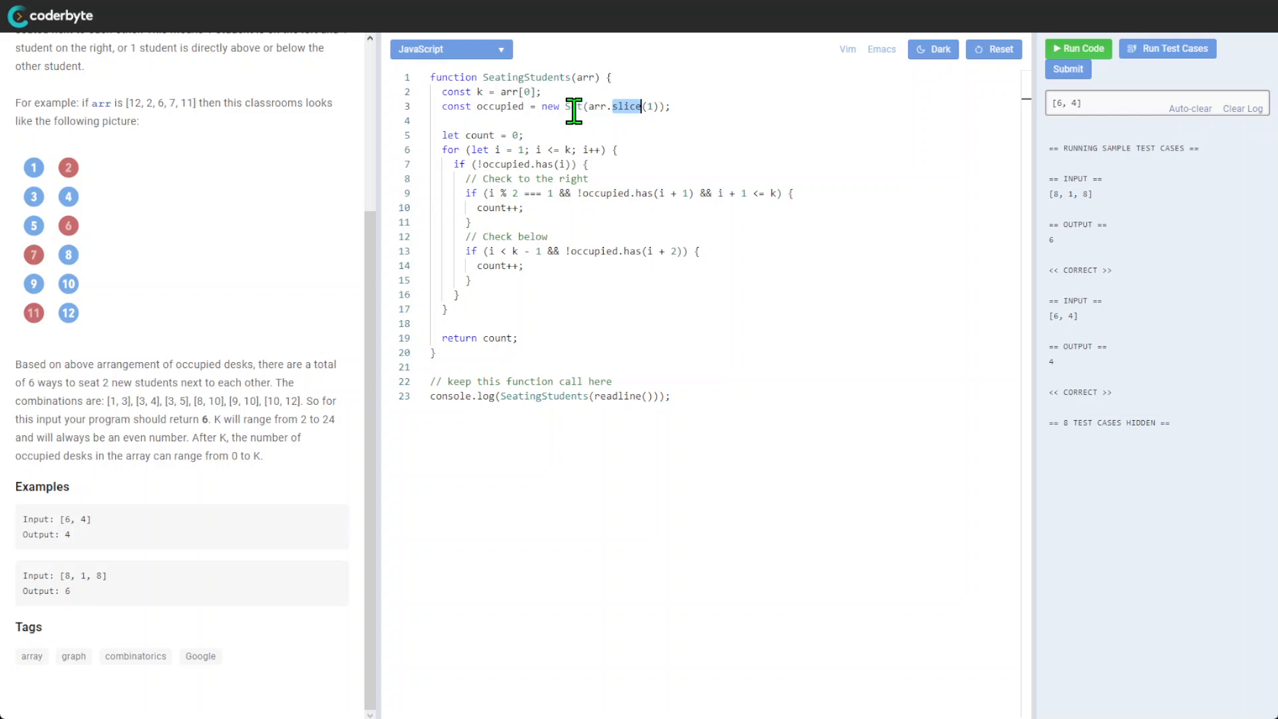
pyautogui.click(477, 207)
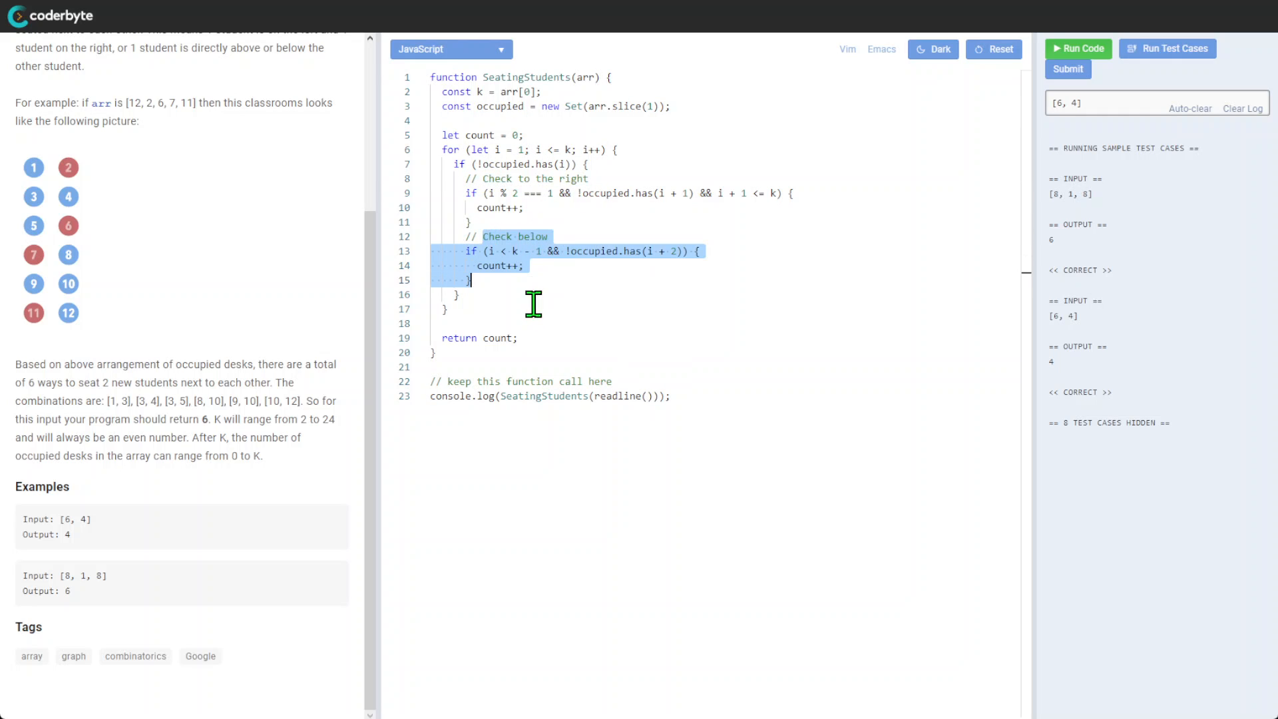
pyautogui.moveTo(626, 384)
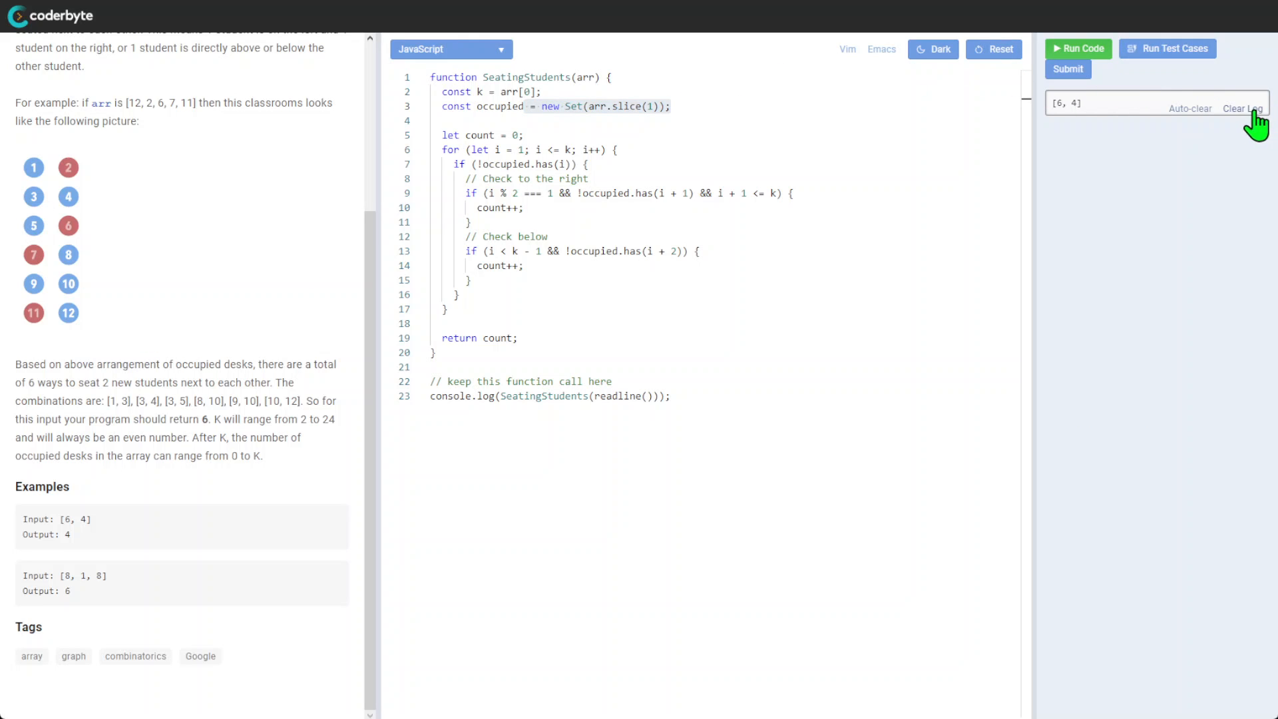
pyautogui.click(1167, 48)
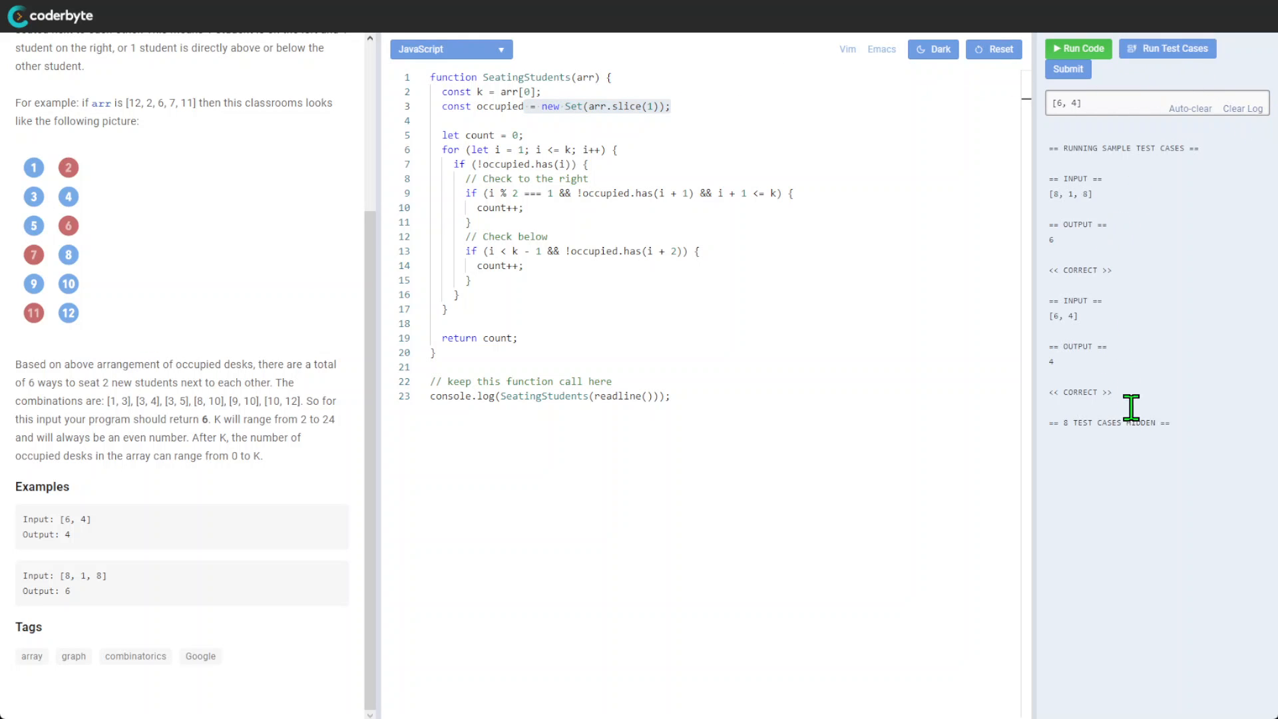
# Step: Submit the Set-based Seating Students solution and confirm the submission
pyautogui.click(1068, 68)
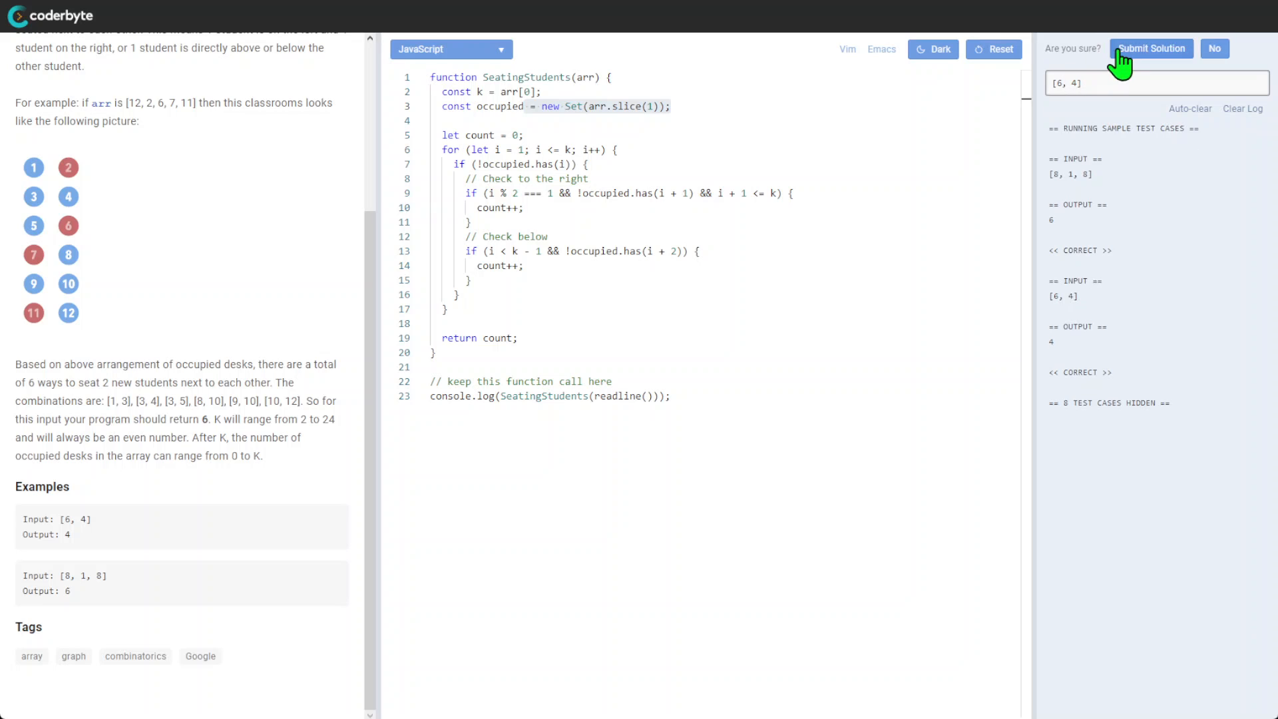
pyautogui.click(1151, 48)
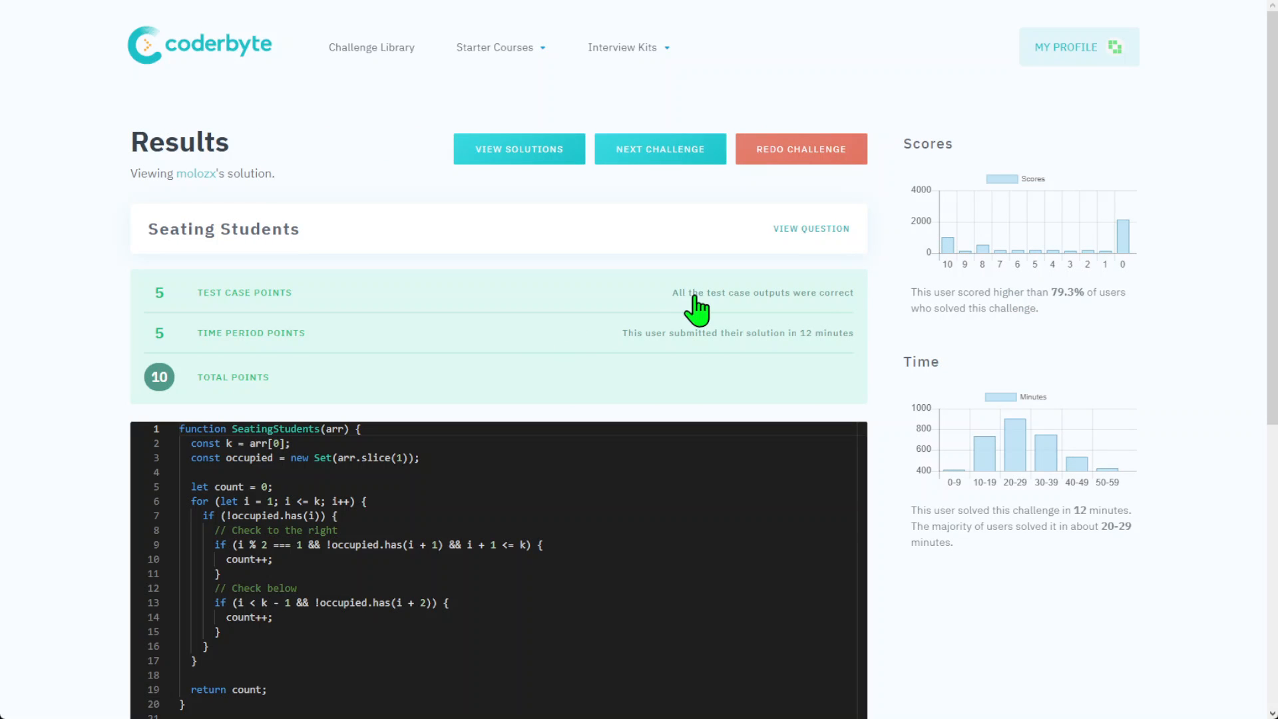
pyautogui.scroll(-3)
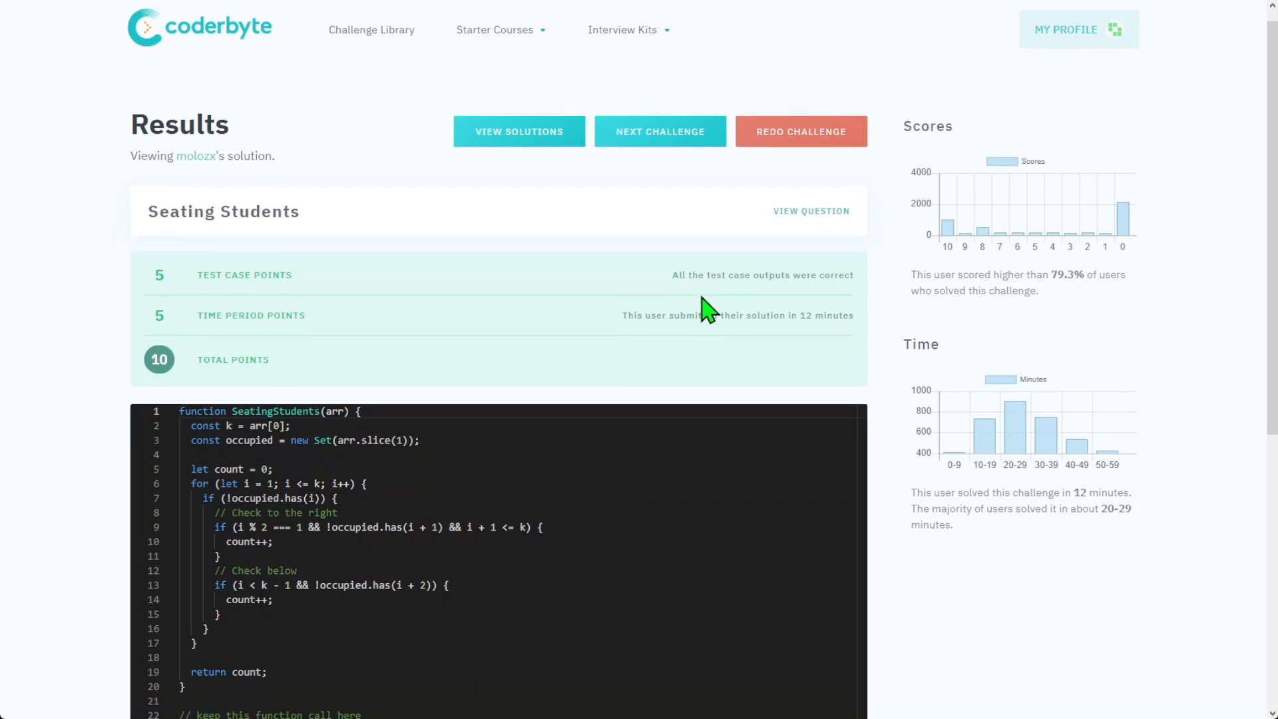
pyautogui.scroll(-3)
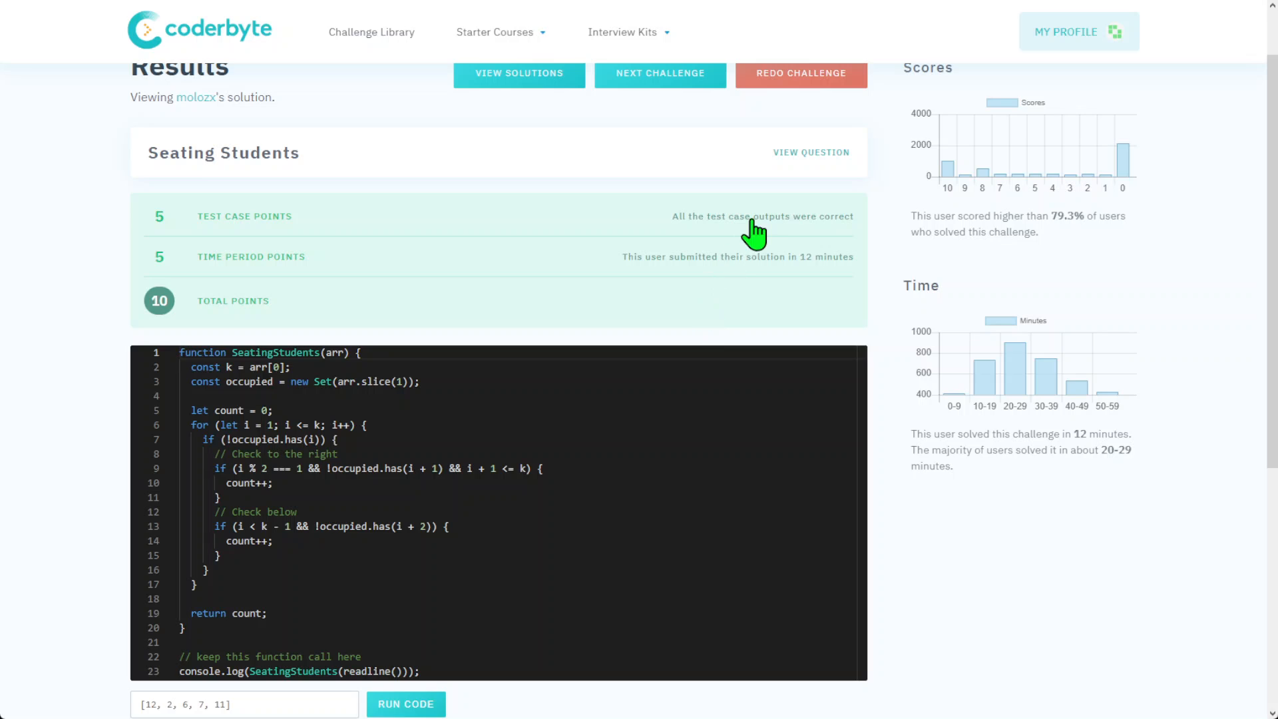
pyautogui.moveTo(693, 330)
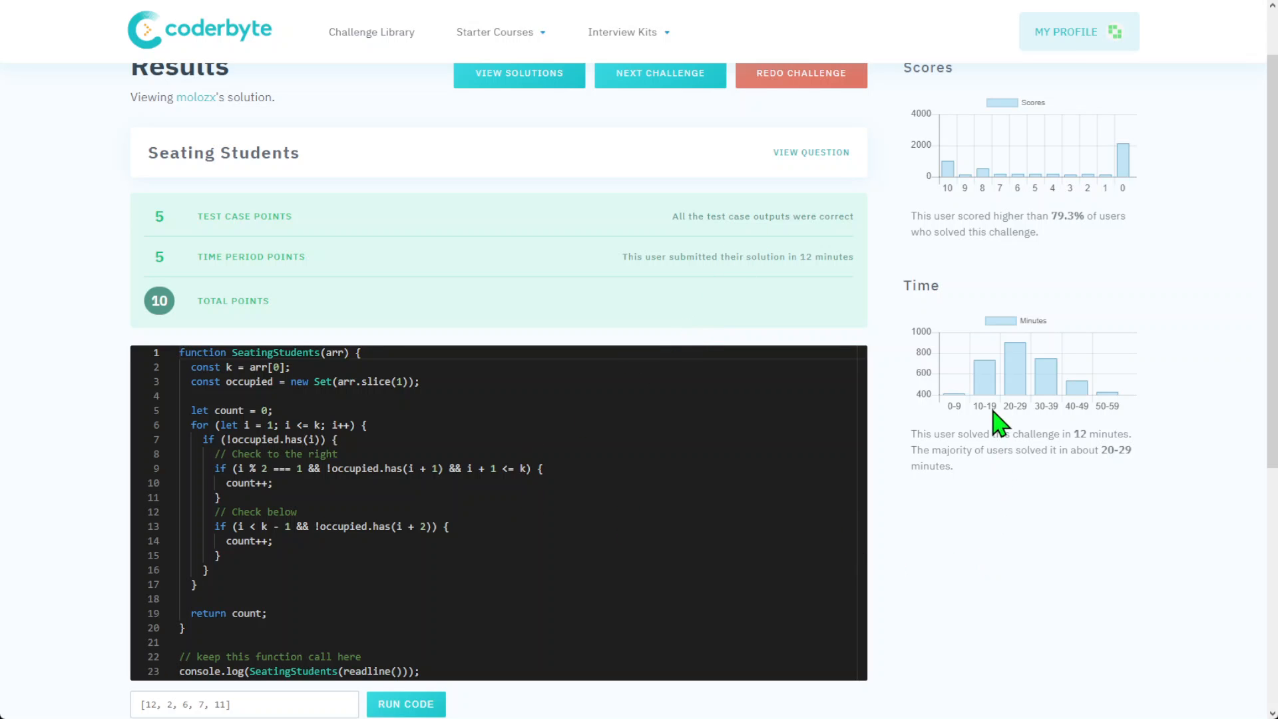
pyautogui.moveTo(1028, 397)
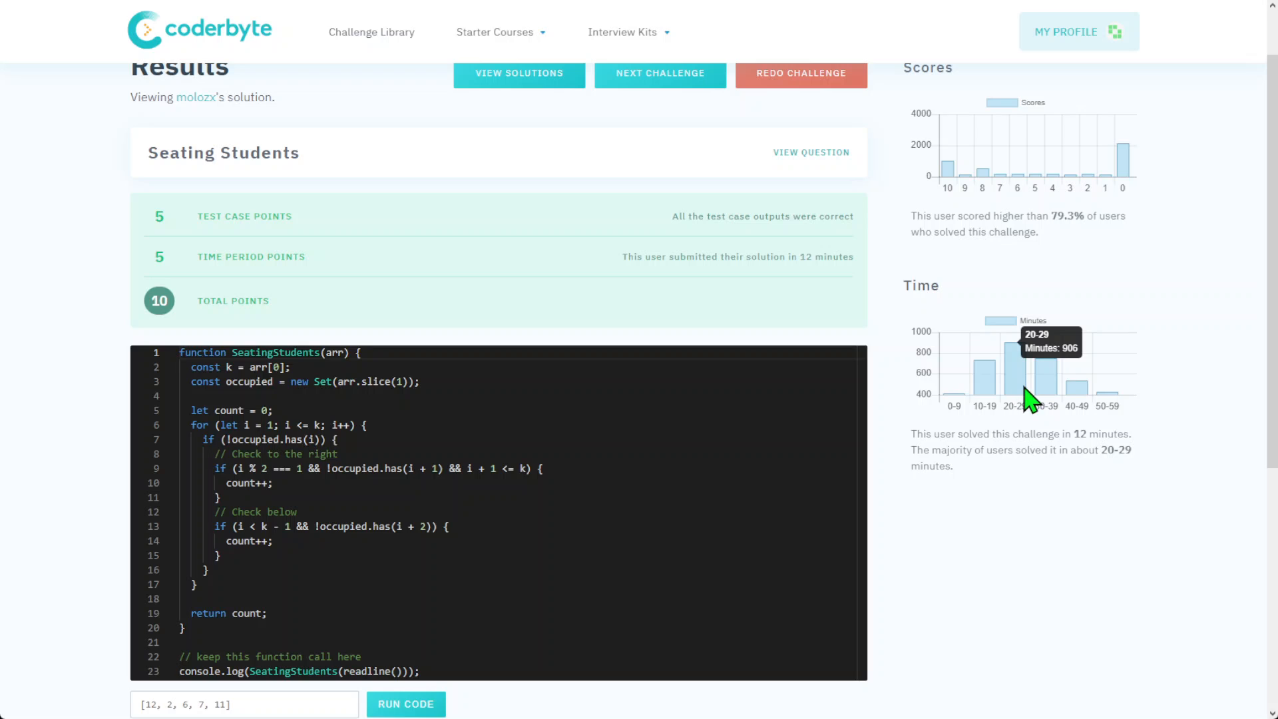
pyautogui.moveTo(1111, 419)
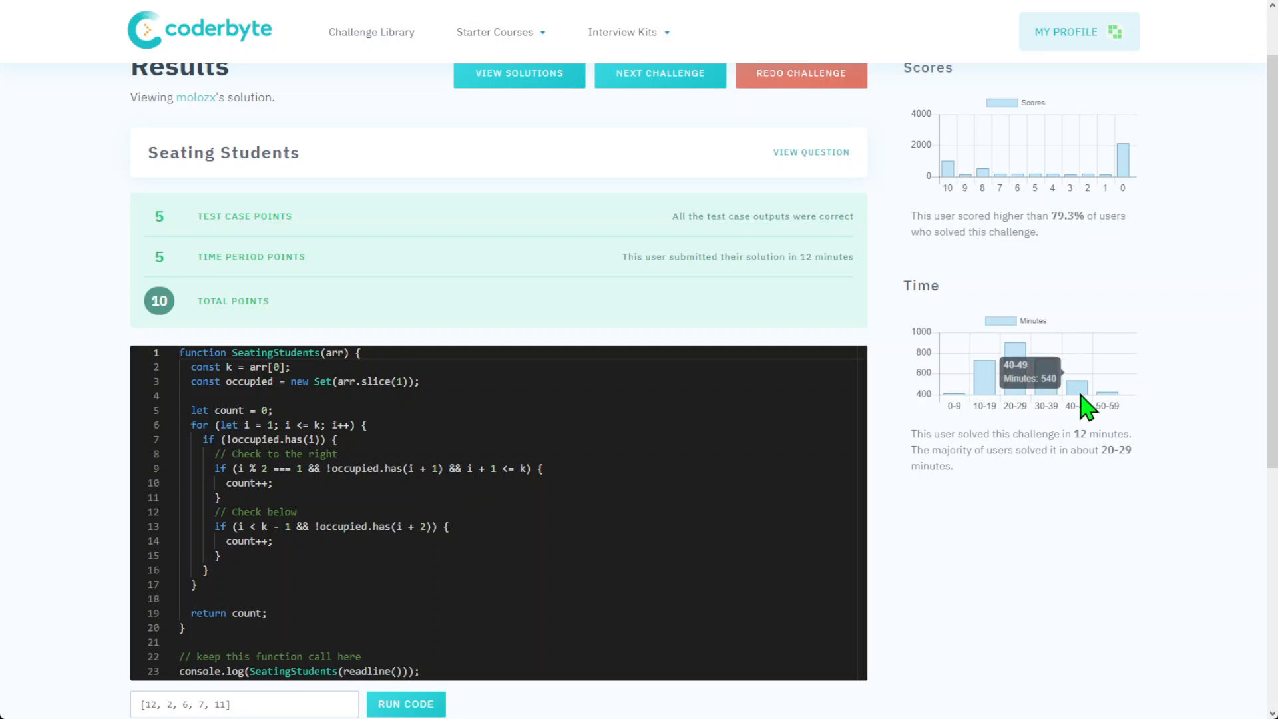
pyautogui.moveTo(942, 352)
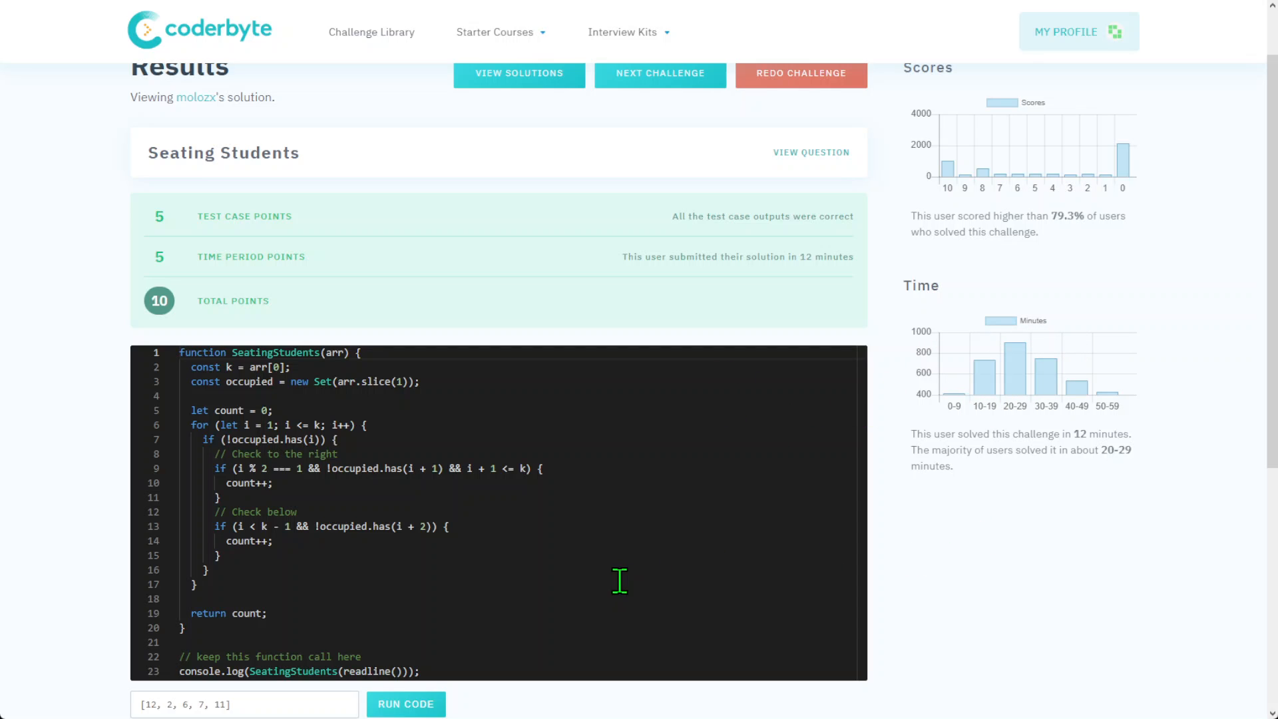
pyautogui.moveTo(979, 635)
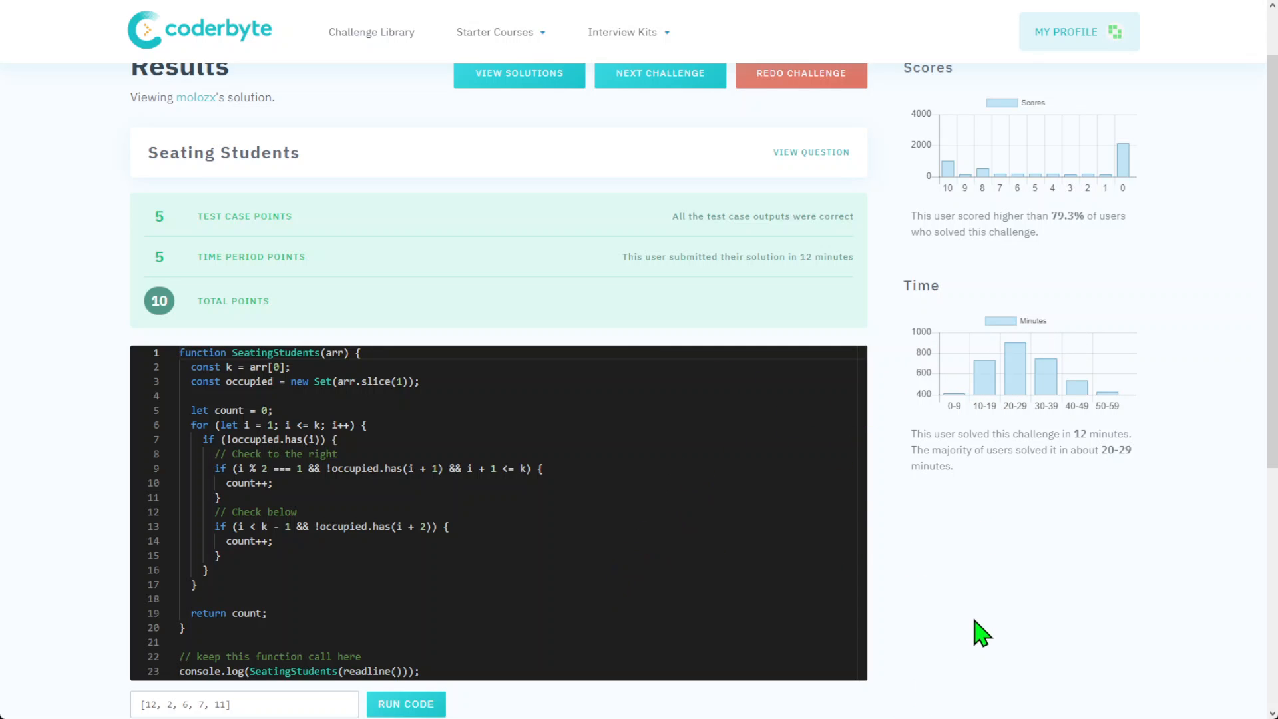
pyautogui.moveTo(301, 316)
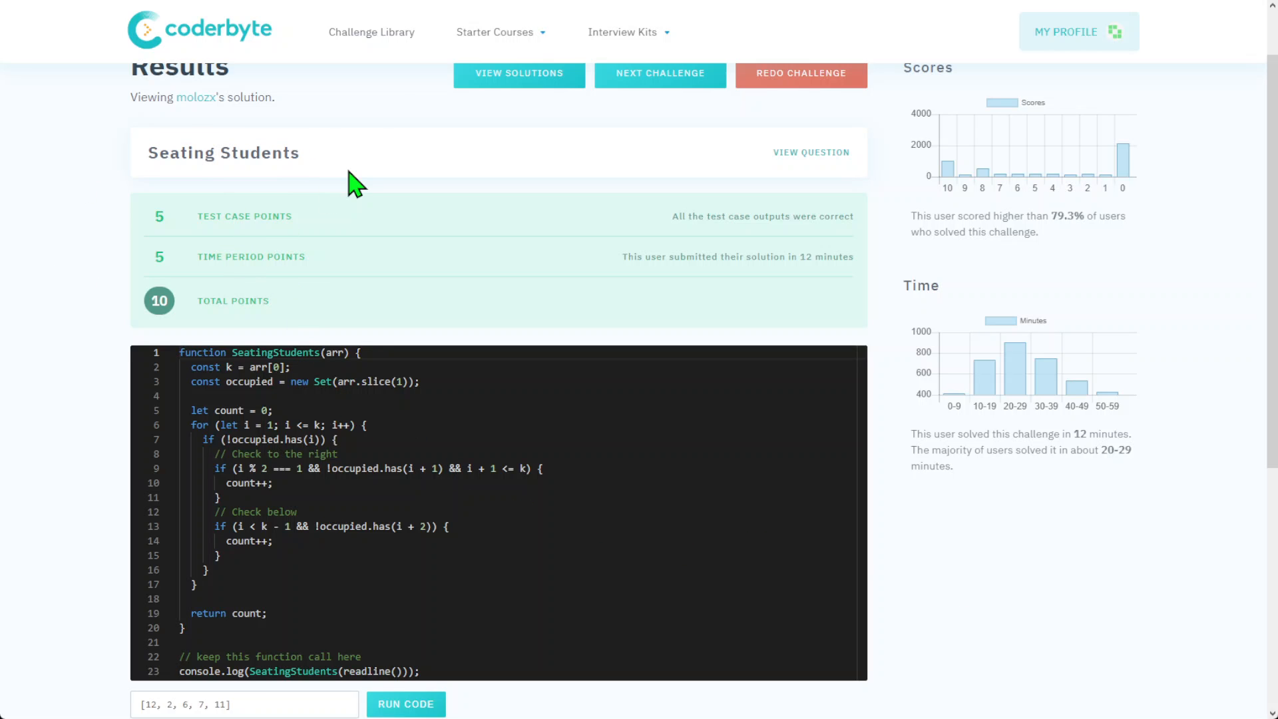
pyautogui.moveTo(992, 523)
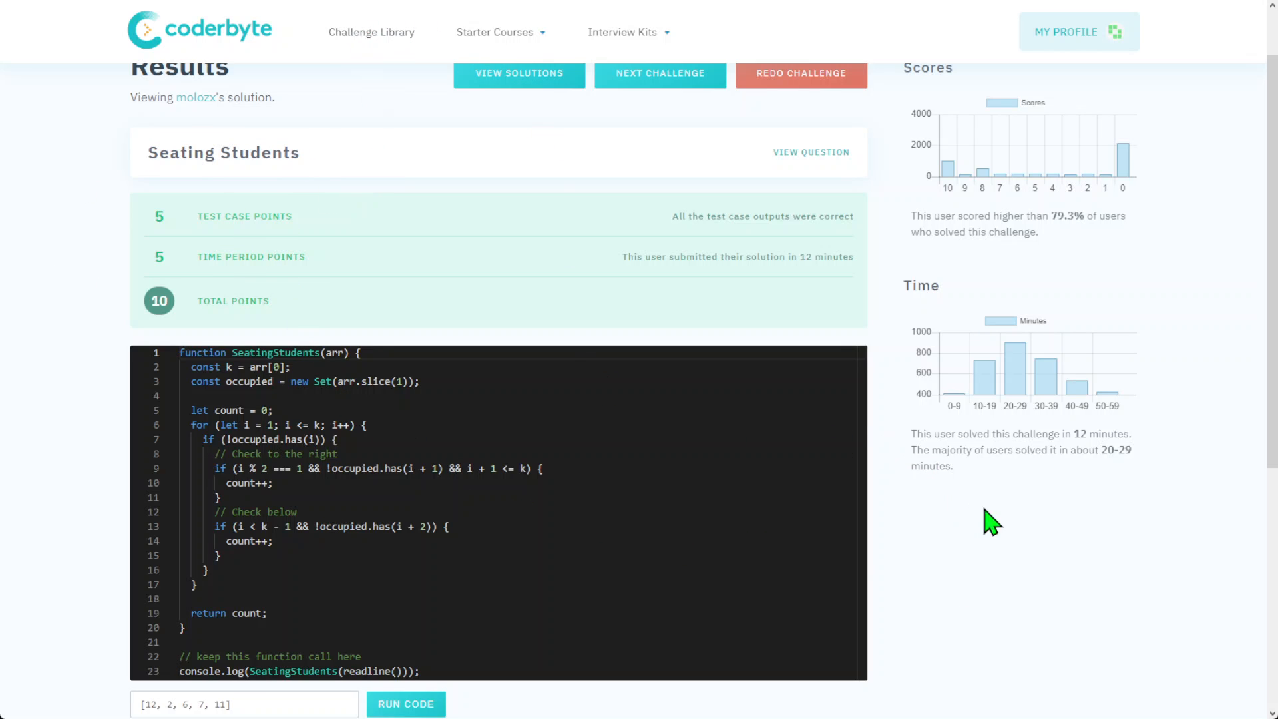
pyautogui.moveTo(1042, 584)
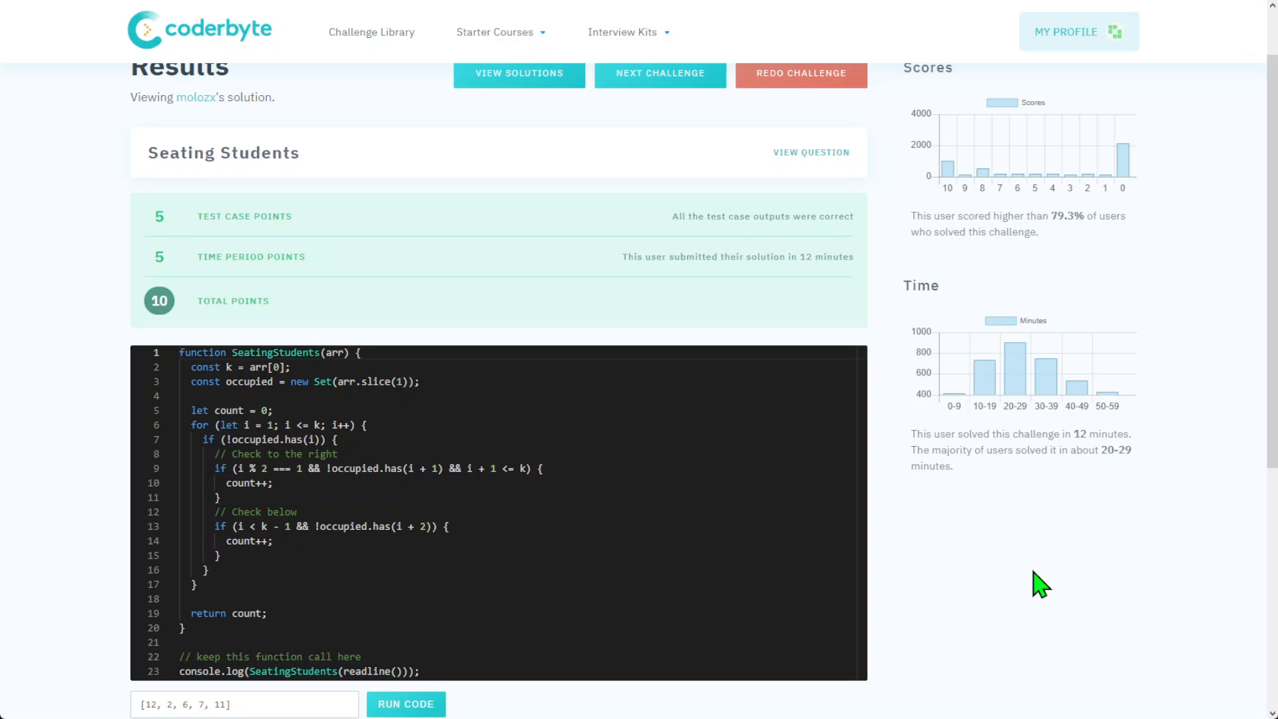